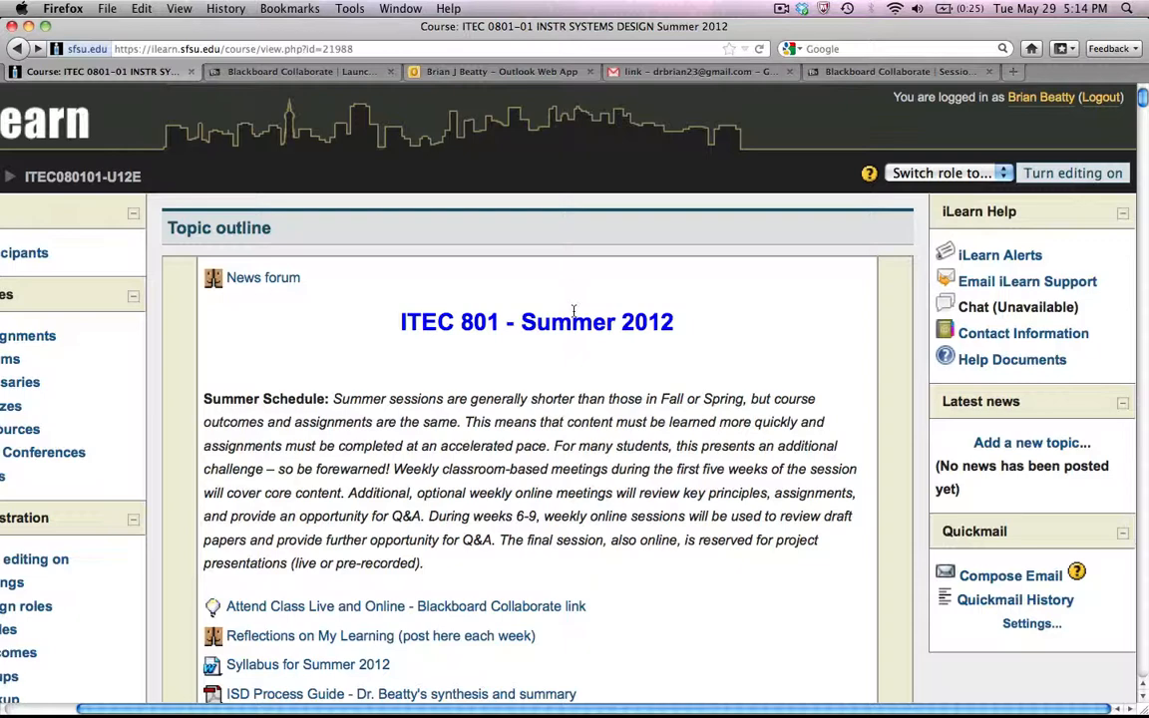
pyautogui.moveTo(1037, 187)
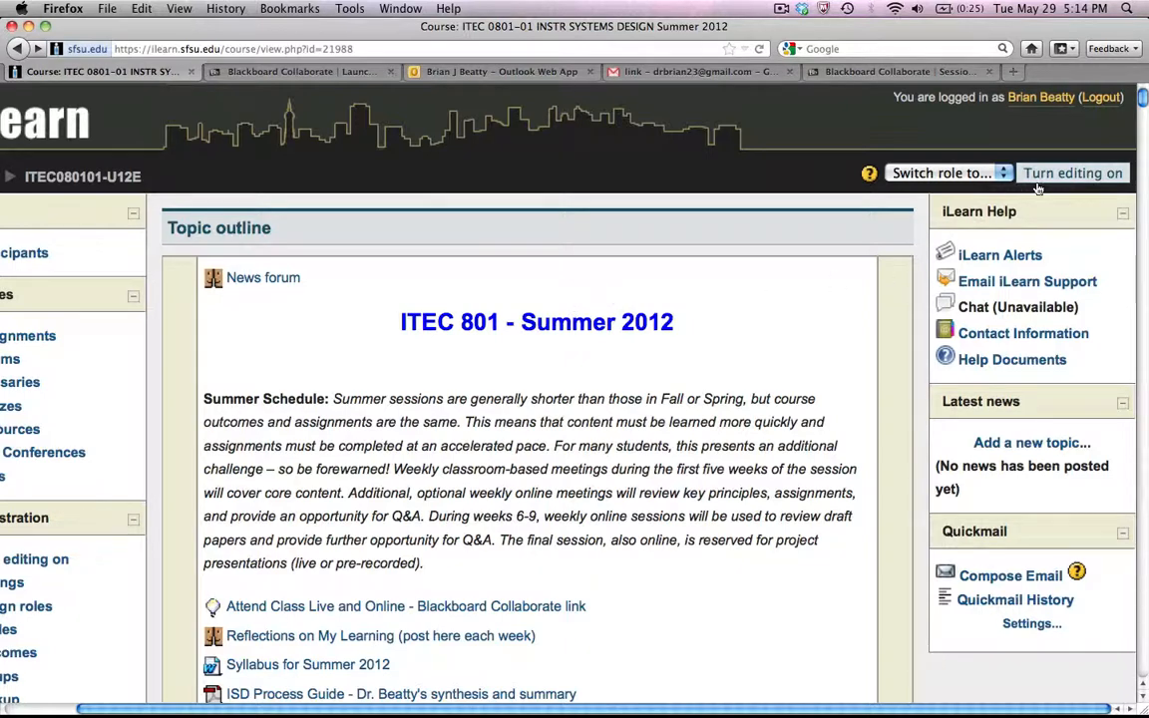
pyautogui.moveTo(1073, 172)
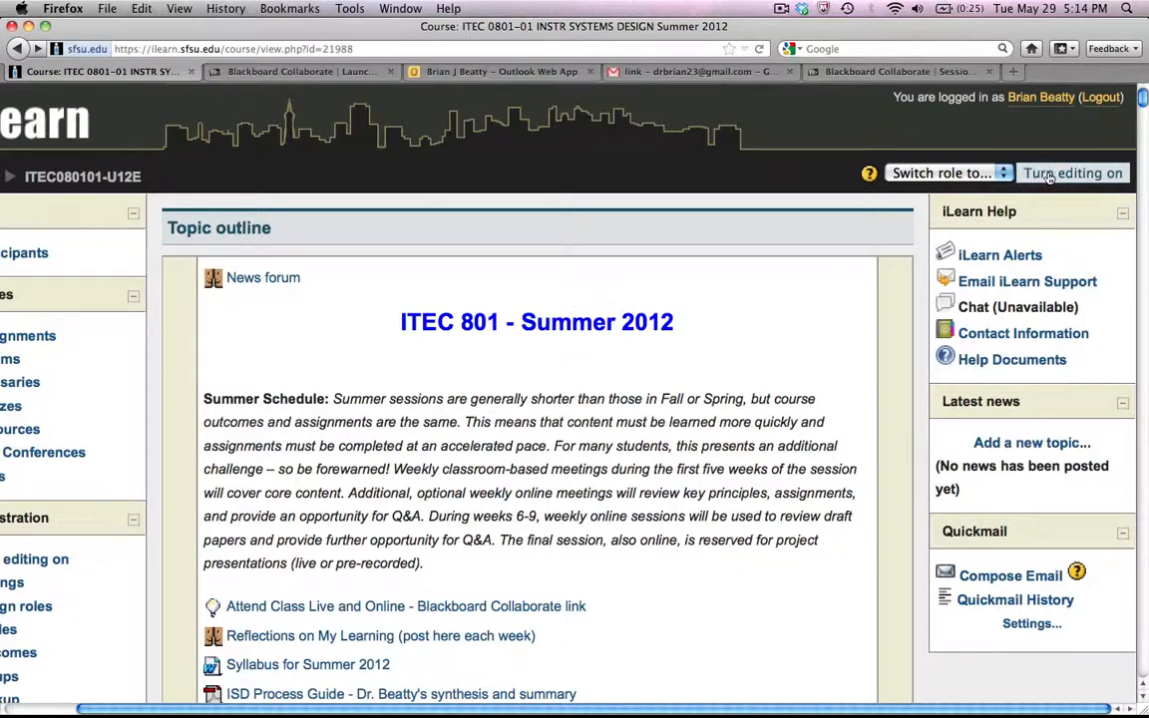
# Step: Turn editing on for the ITEC 801 Summer 2012 course page
pyautogui.click(1073, 172)
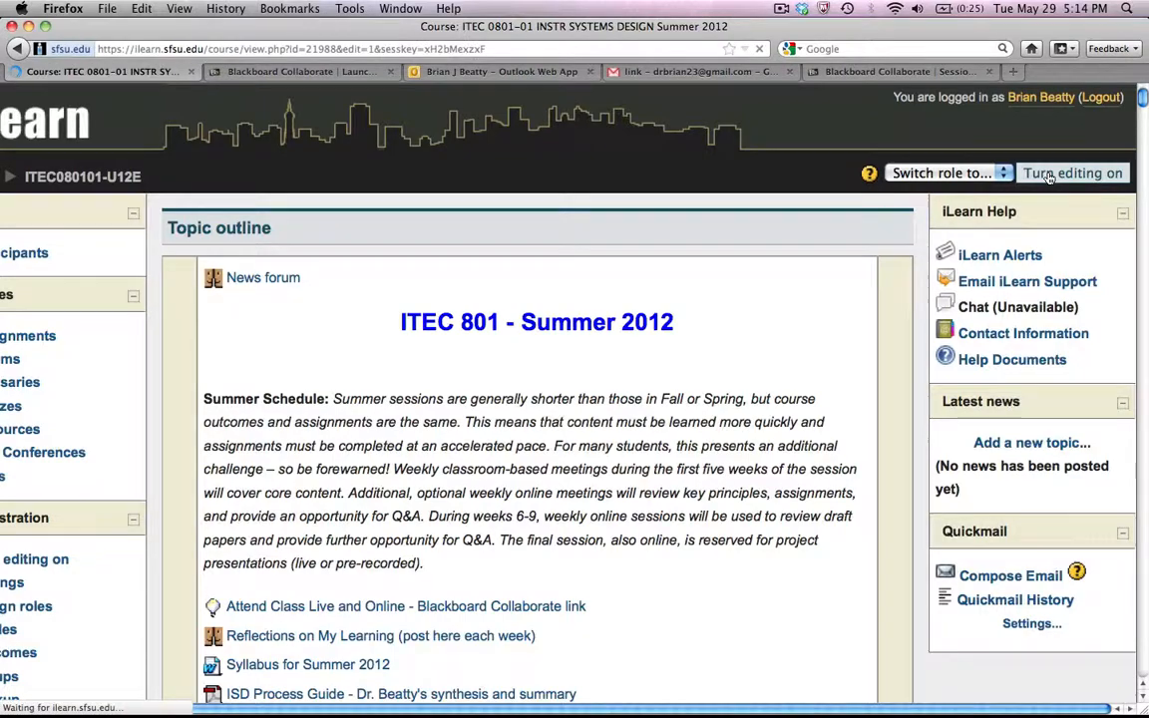
# Step: Scroll the editable course outline down to the bottom of the Session 1 section
pyautogui.click(1073, 172)
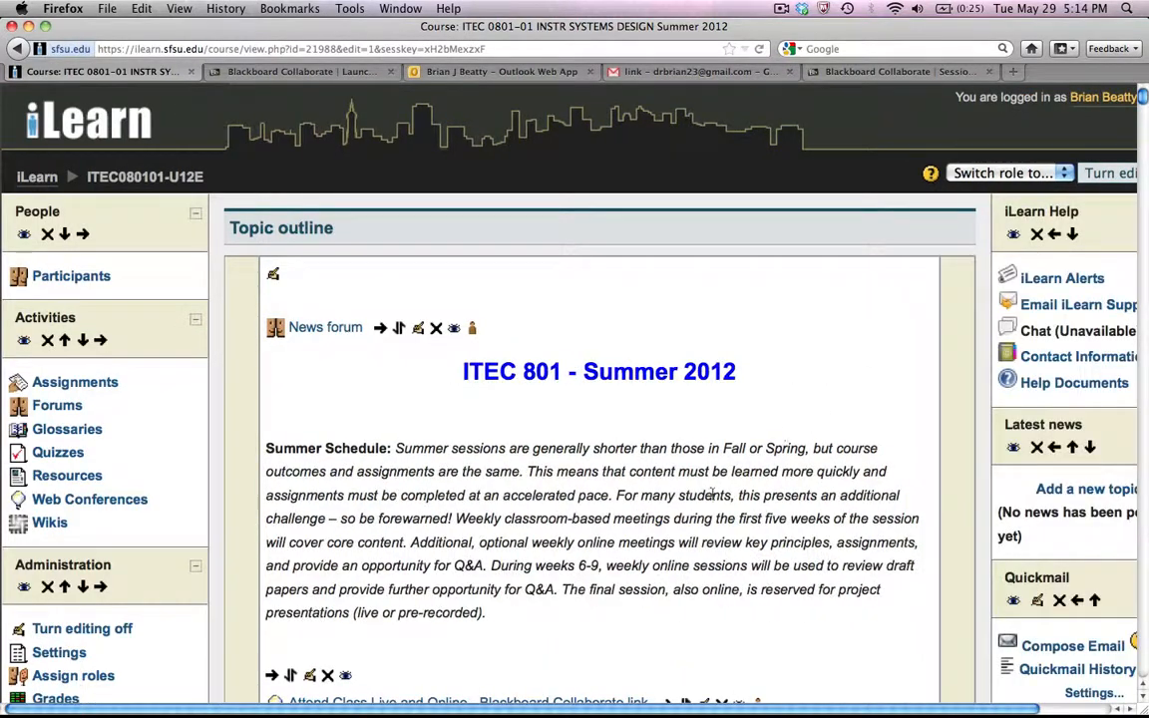
pyautogui.scroll(-3)
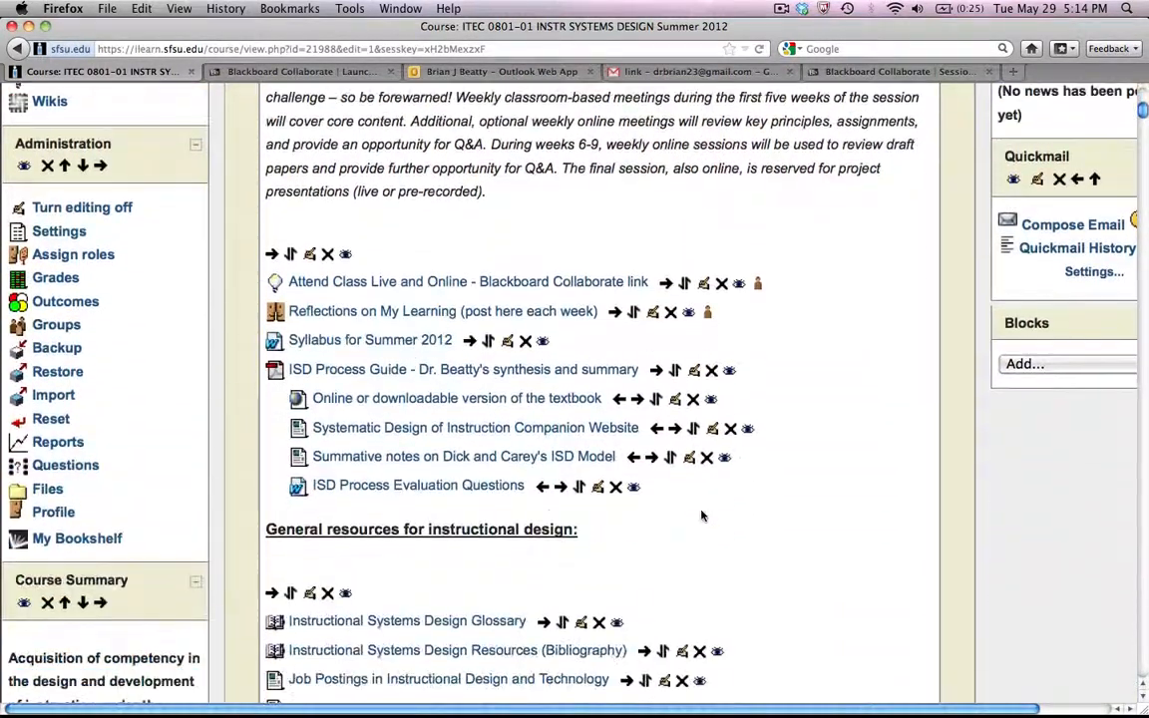
pyautogui.scroll(-3)
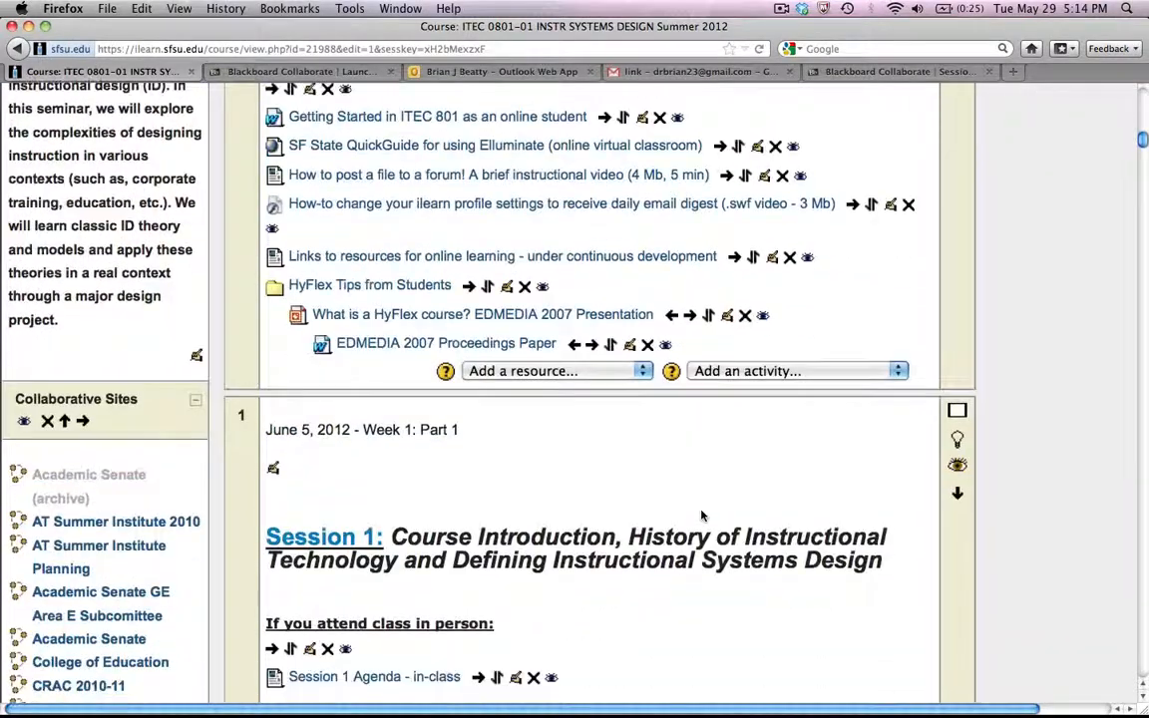
pyautogui.scroll(-3)
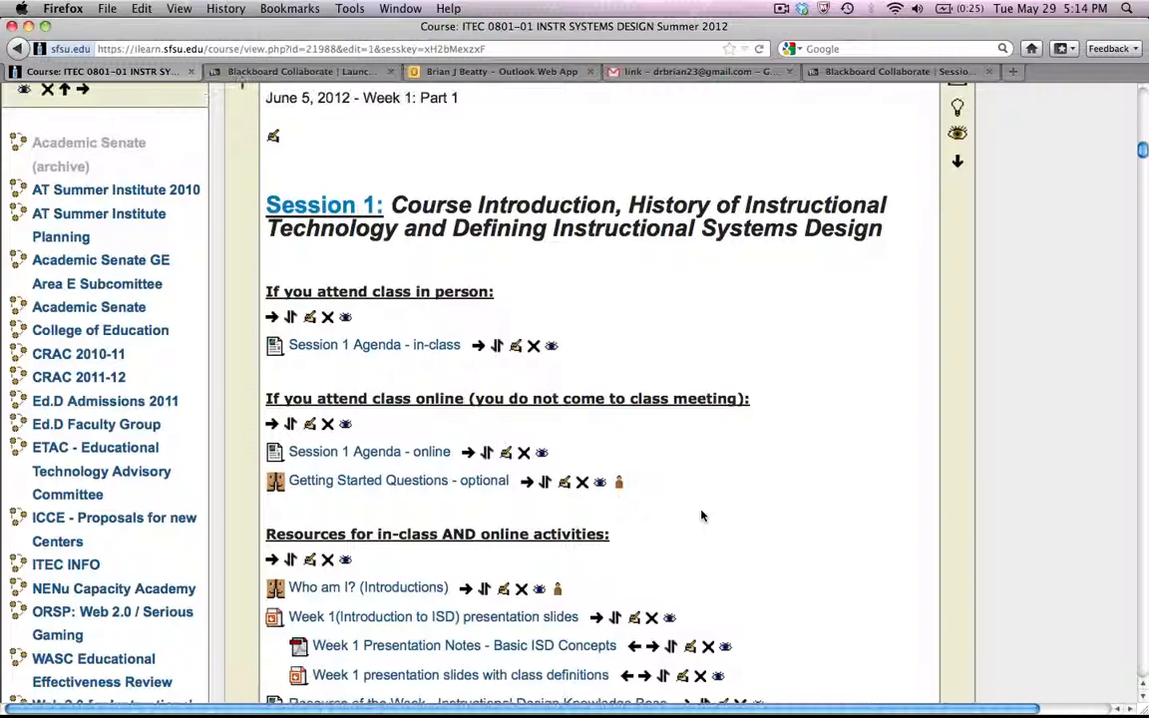
pyautogui.scroll(-3)
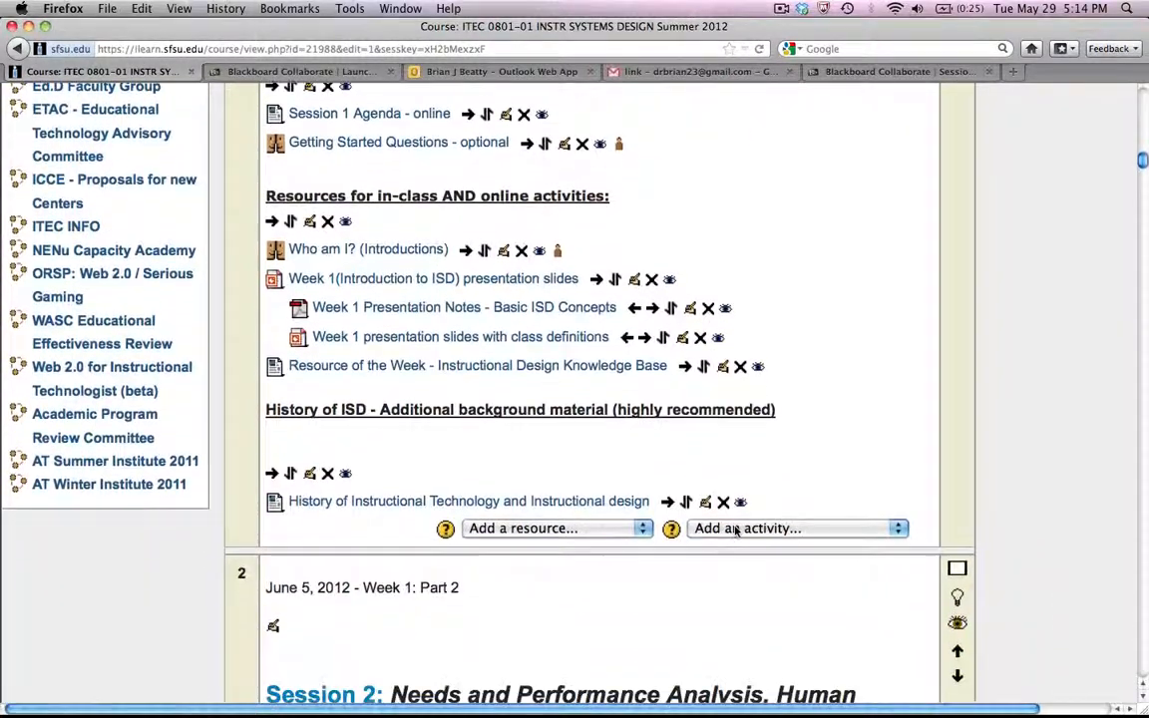
# Step: Add a new Web Conference activity to Session 1 from the activity list
pyautogui.click(794, 529)
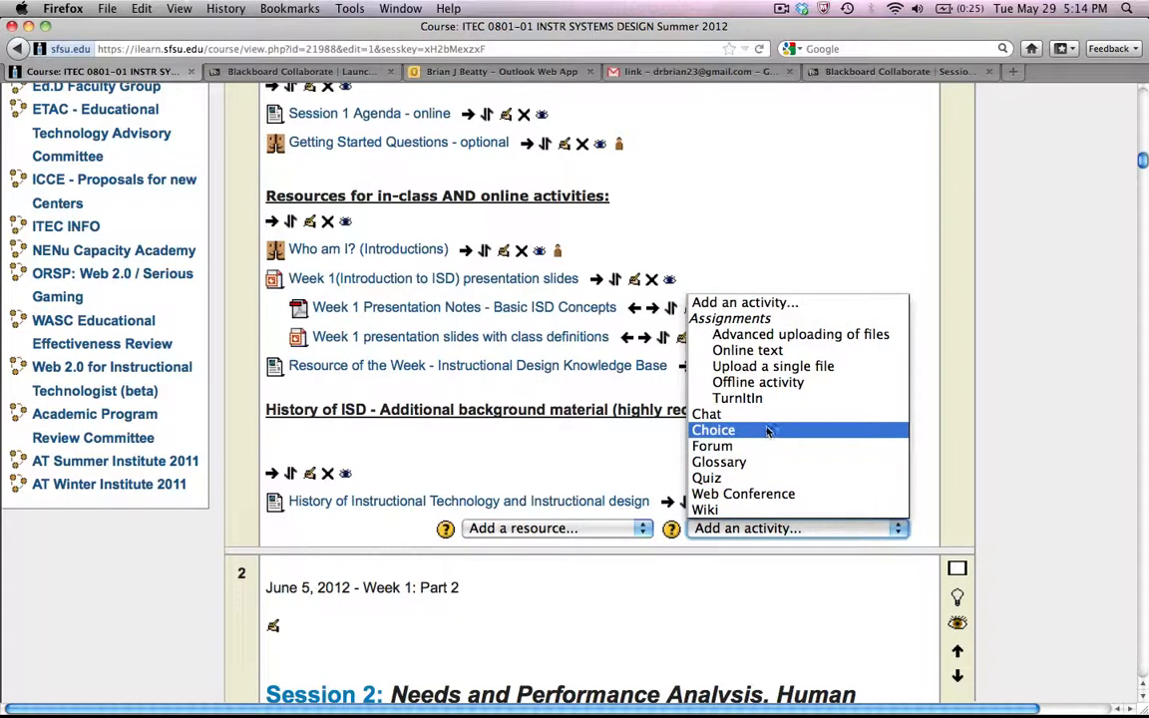
pyautogui.moveTo(742, 495)
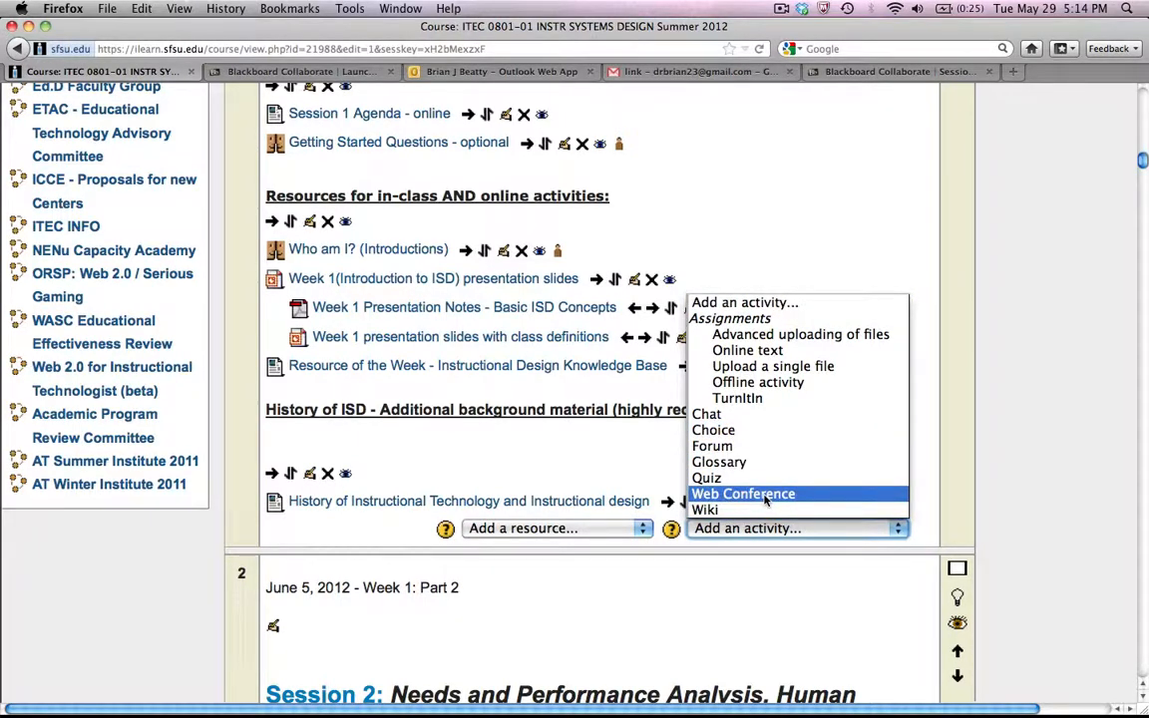
pyautogui.click(742, 495)
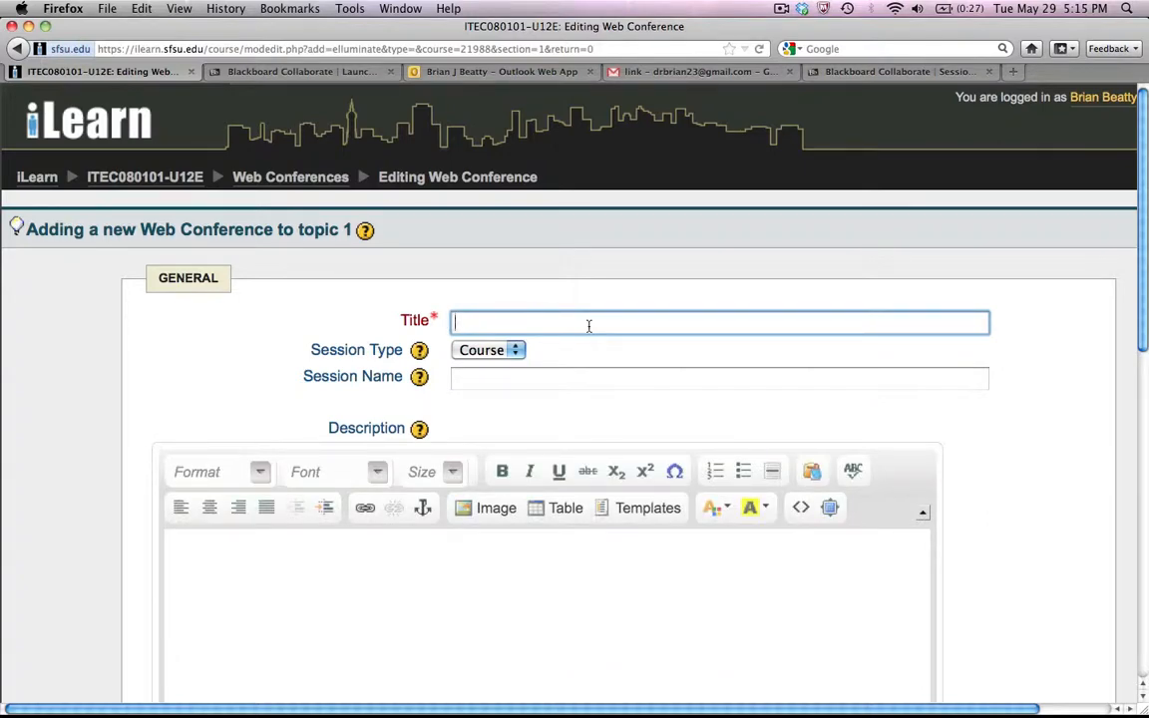
# Step: Title the conference 'Initial Class Discussion' and reuse it as the session name
pyautogui.write('Initial C')
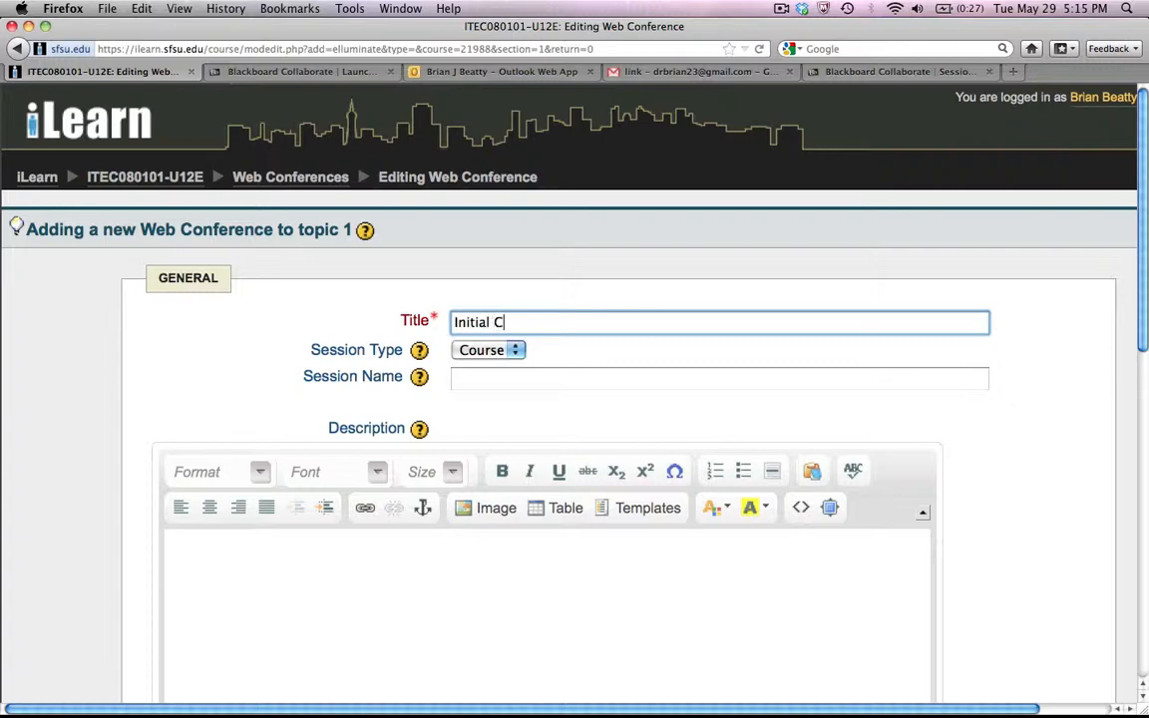
pyautogui.write('lass Discussion')
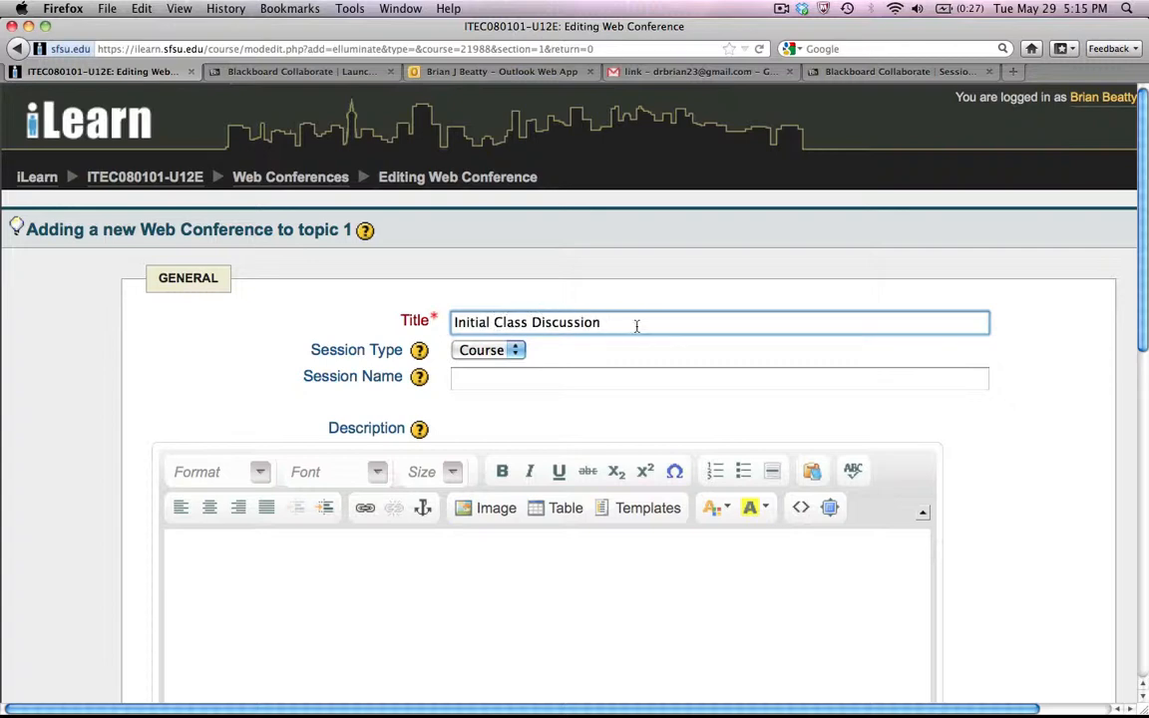
pyautogui.tripleClick(527, 323)
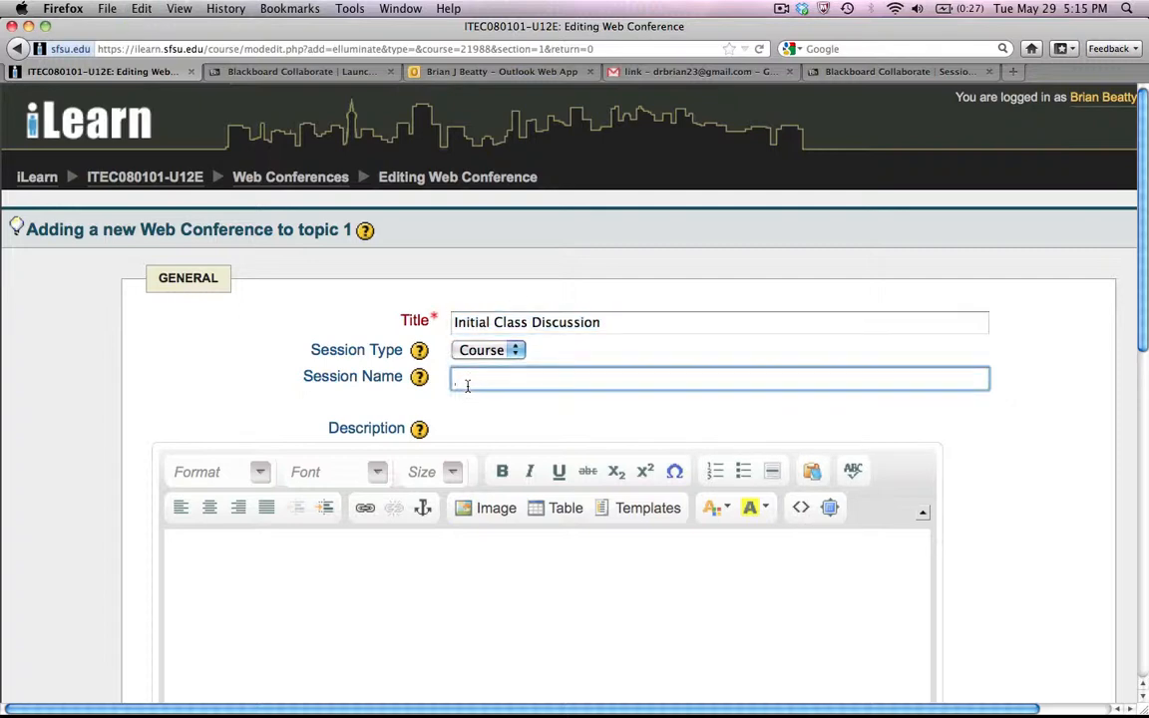
pyautogui.write('Initial Class Discussion')
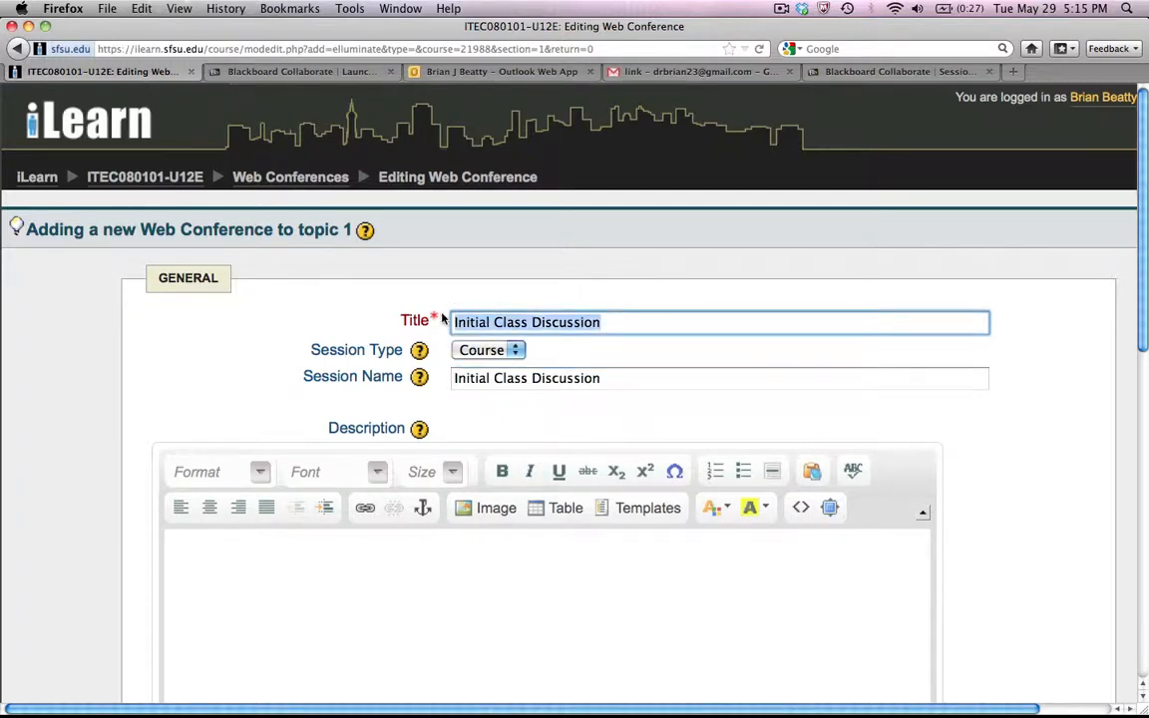
# Step: Extend the session name with ' – Welcome to the class!'
pyautogui.click(629, 379)
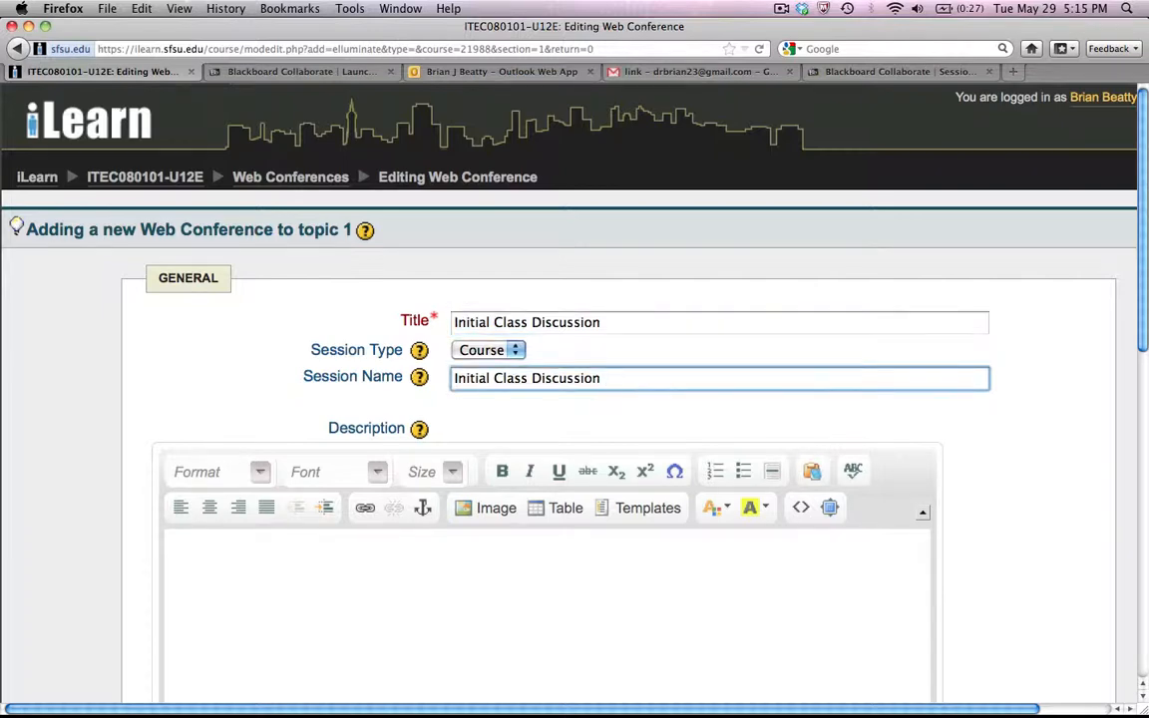
pyautogui.write('-')
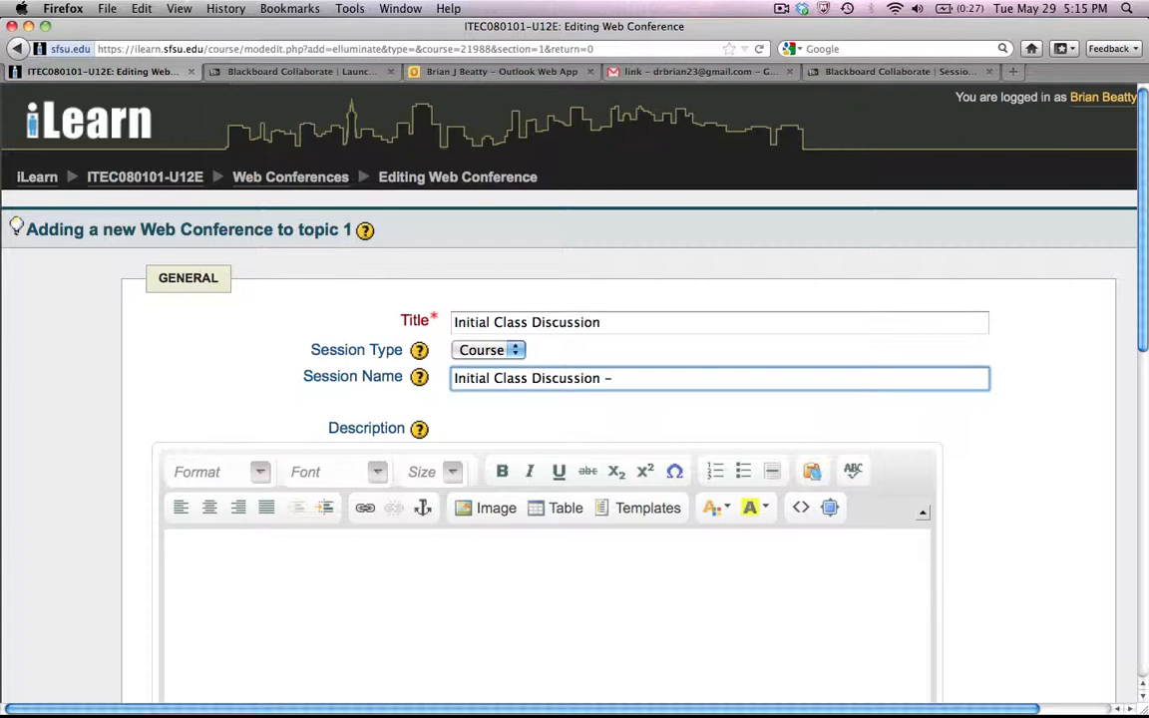
pyautogui.write('W')
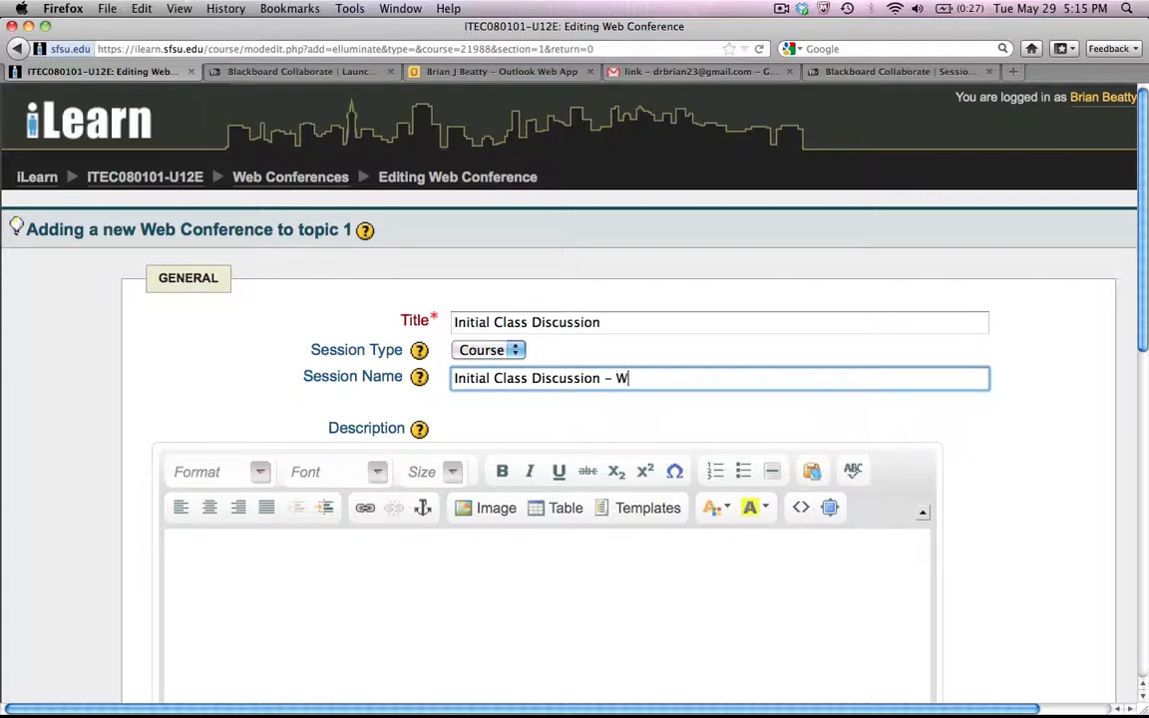
pyautogui.write('elcome to the class!')
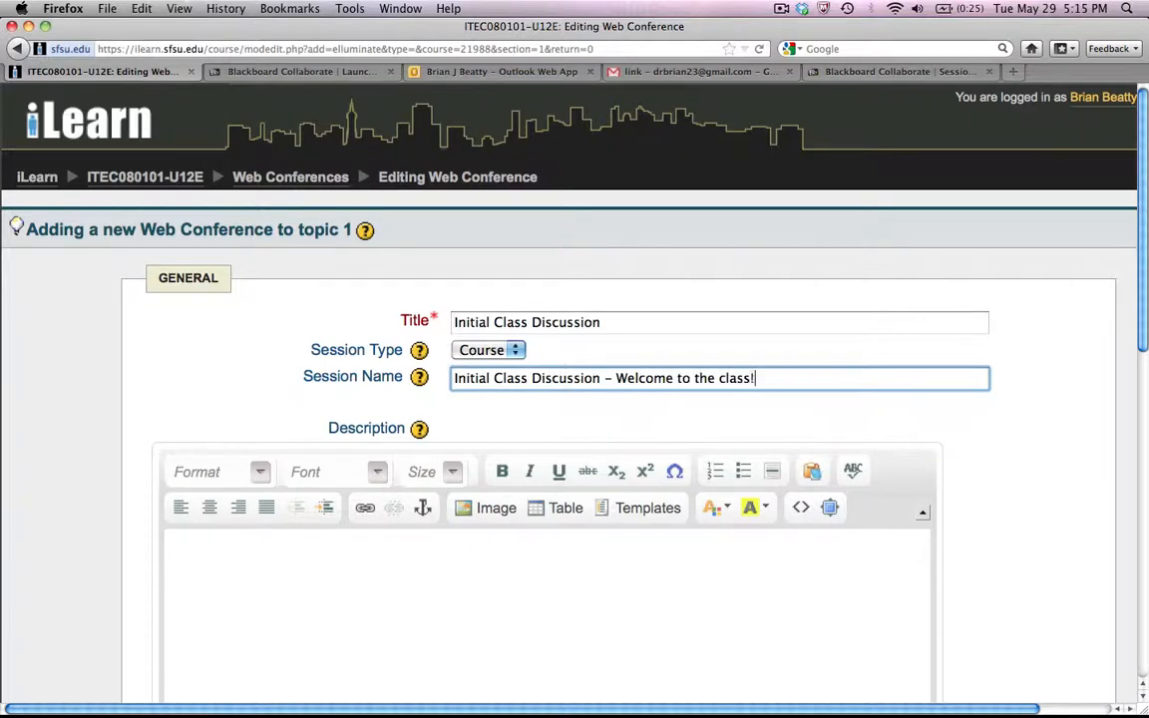
pyautogui.scroll(-3)
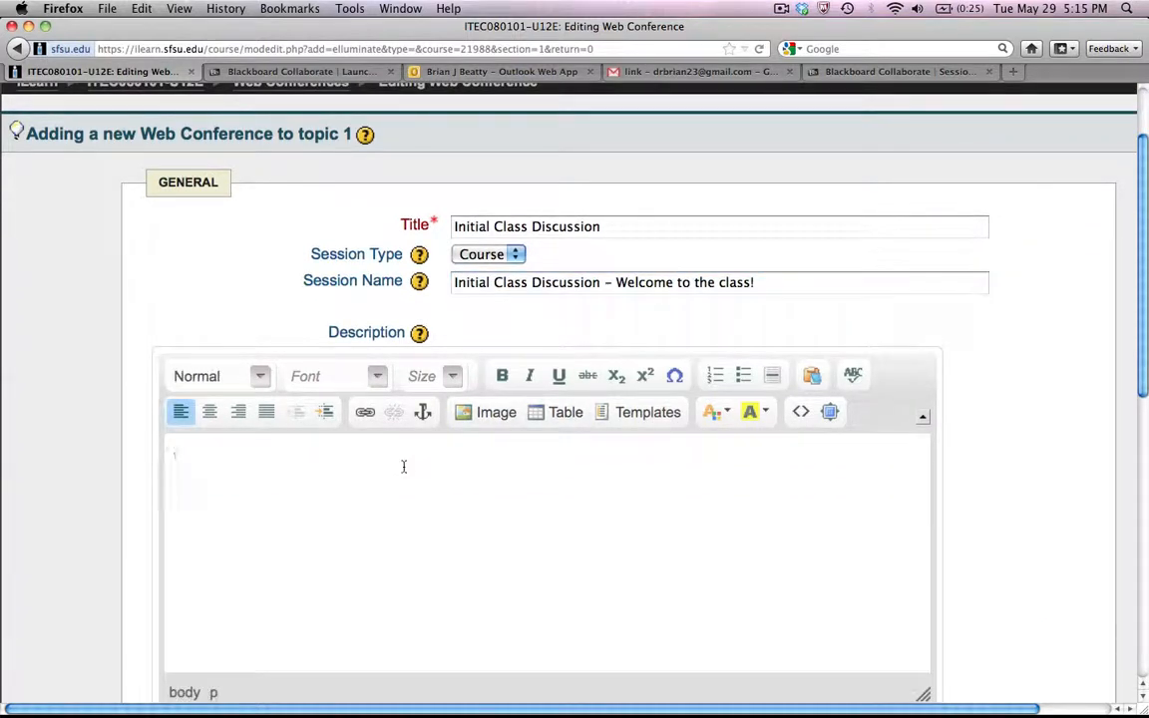
# Step: Describe the session as the initial class meeting to learn who is in the class
pyautogui.write('This session is for the')
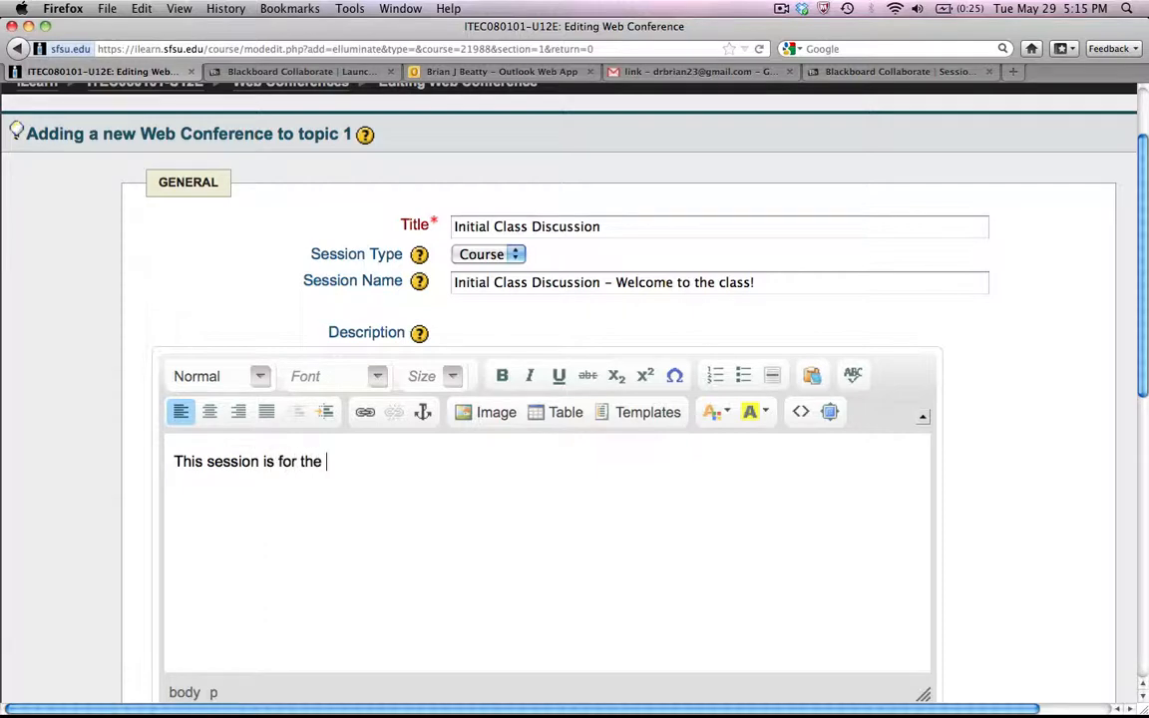
pyautogui.write('initial class')
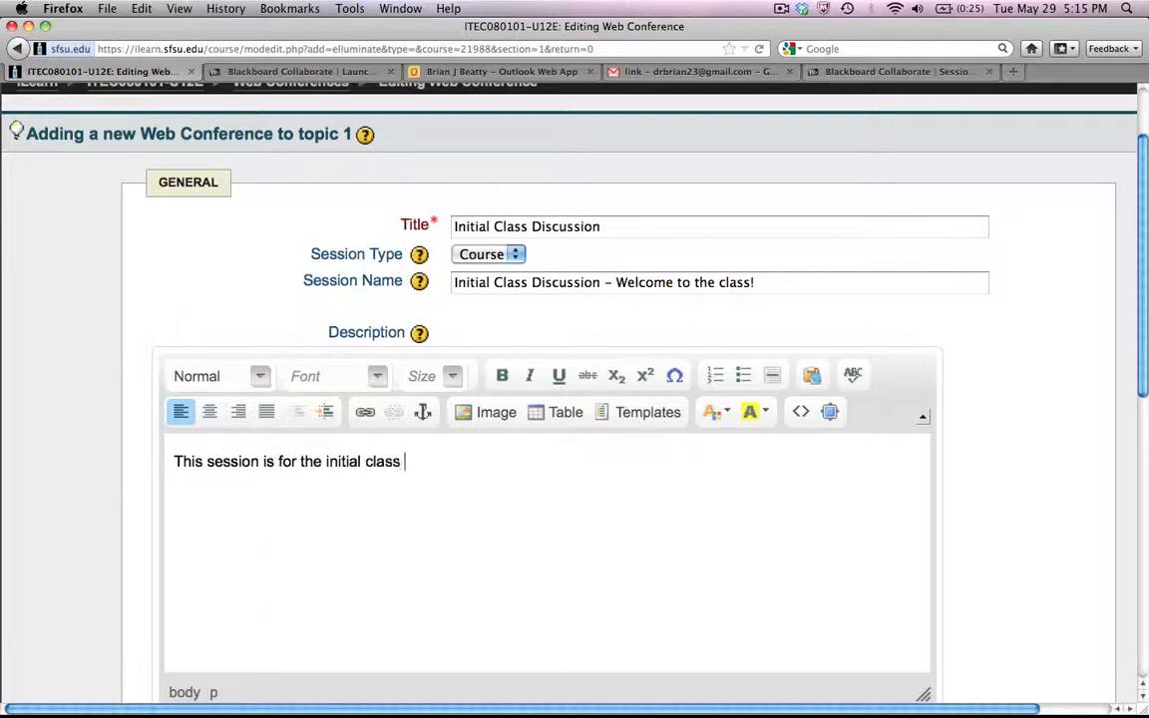
pyautogui.write('meeting to allow us to learn who is in')
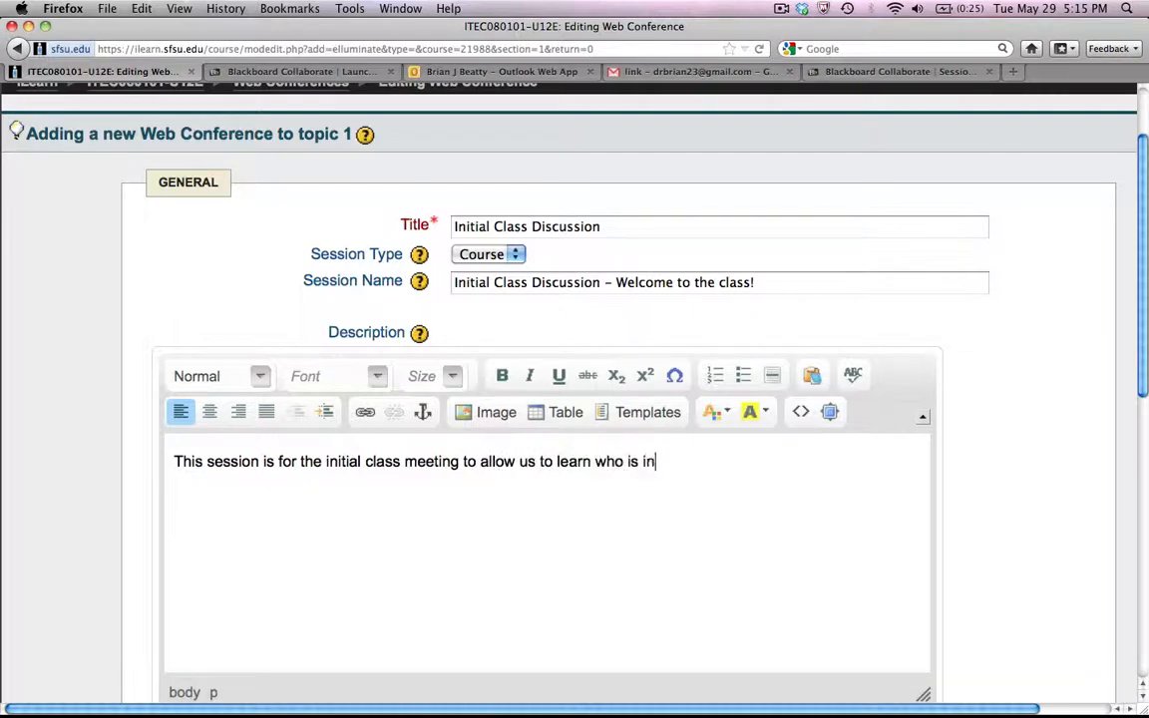
pyautogui.write('the class.')
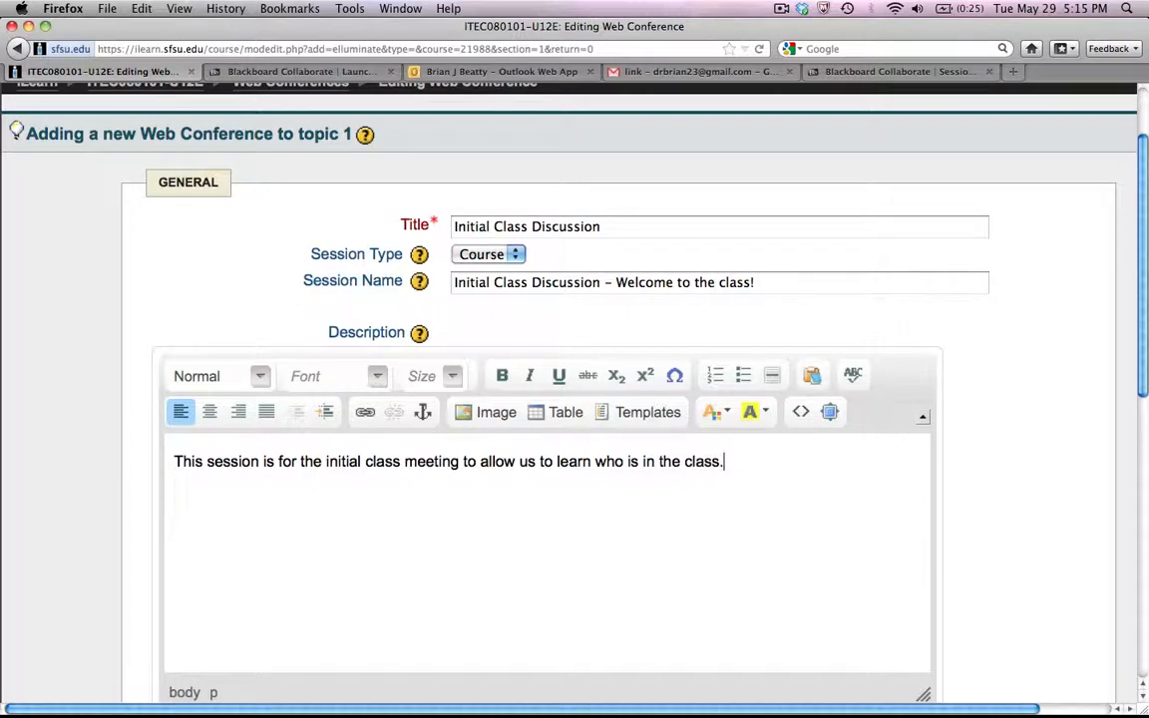
pyautogui.scroll(-3)
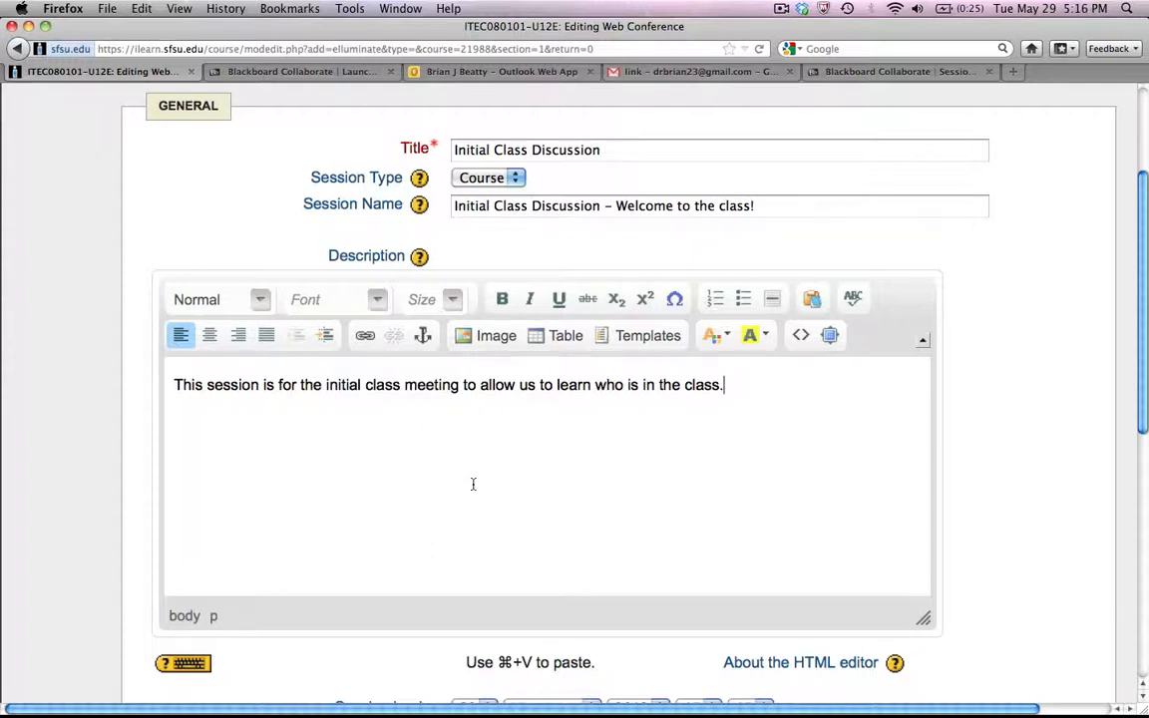
# Step: Set Session begins to 4 June 2012 at 16:15
pyautogui.scroll(-3)
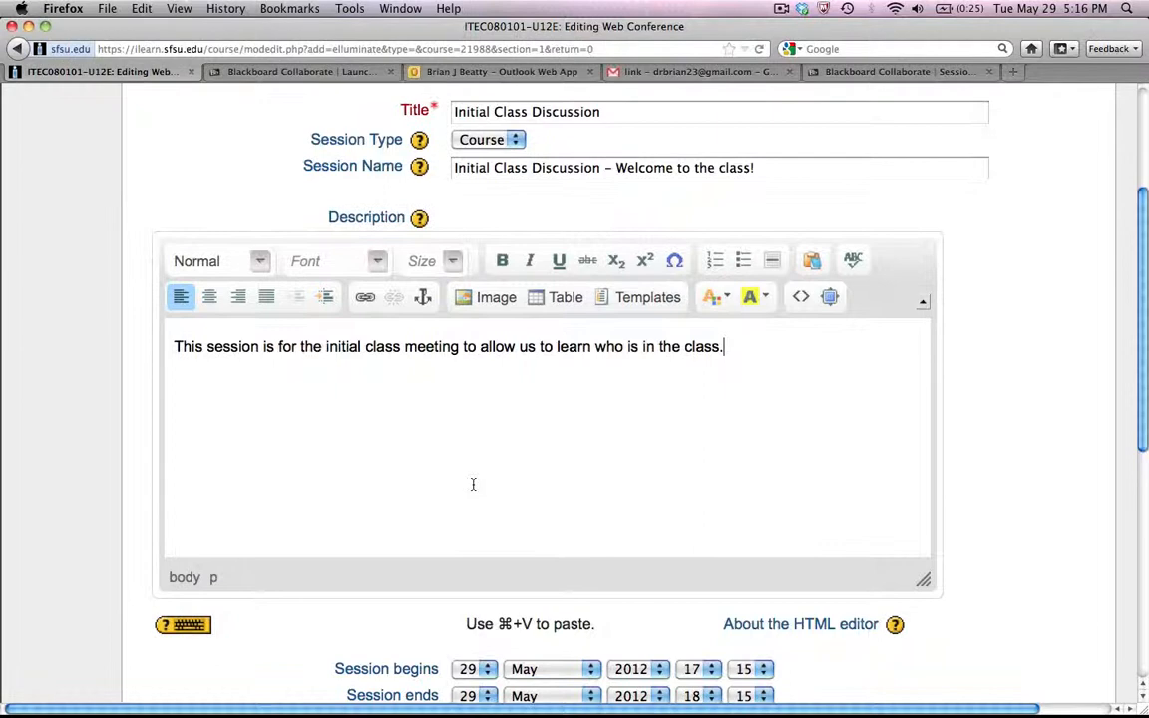
pyautogui.scroll(-3)
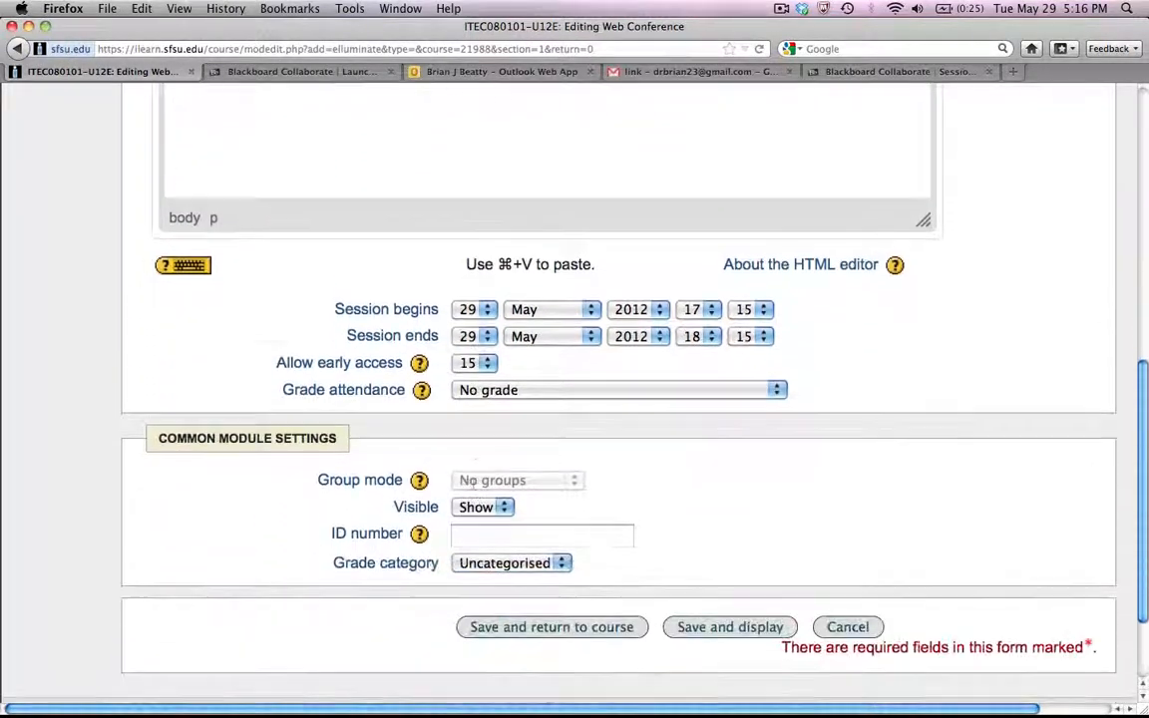
pyautogui.scroll(-3)
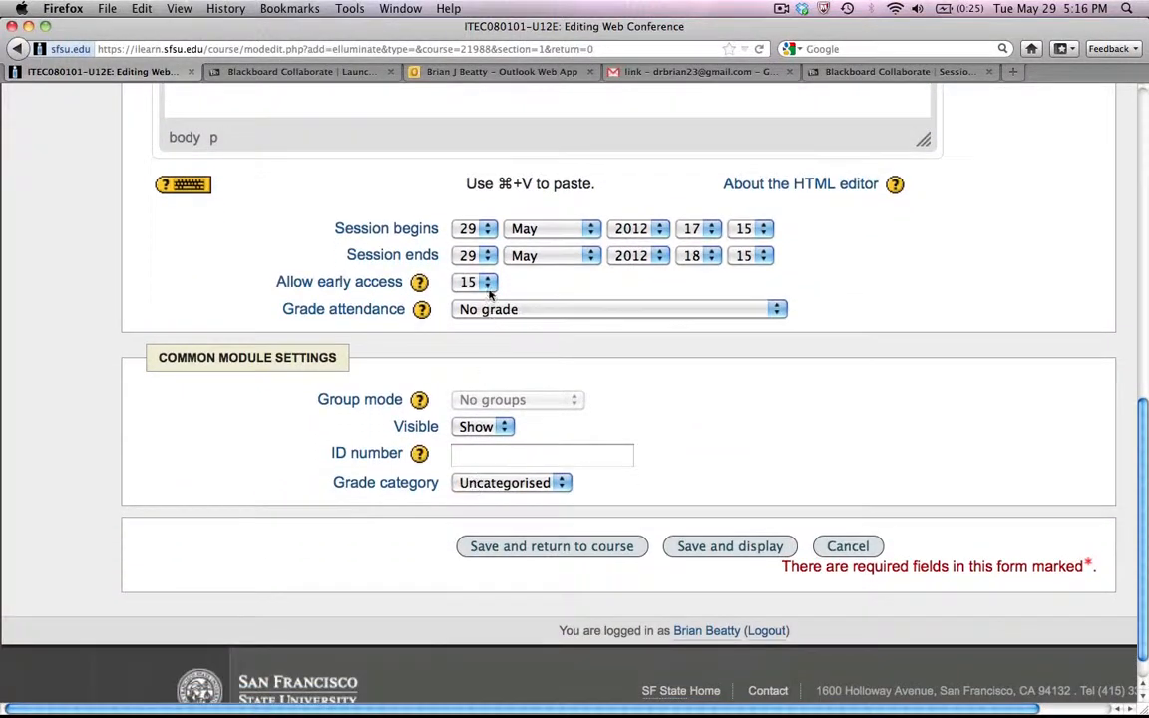
pyautogui.click(486, 227)
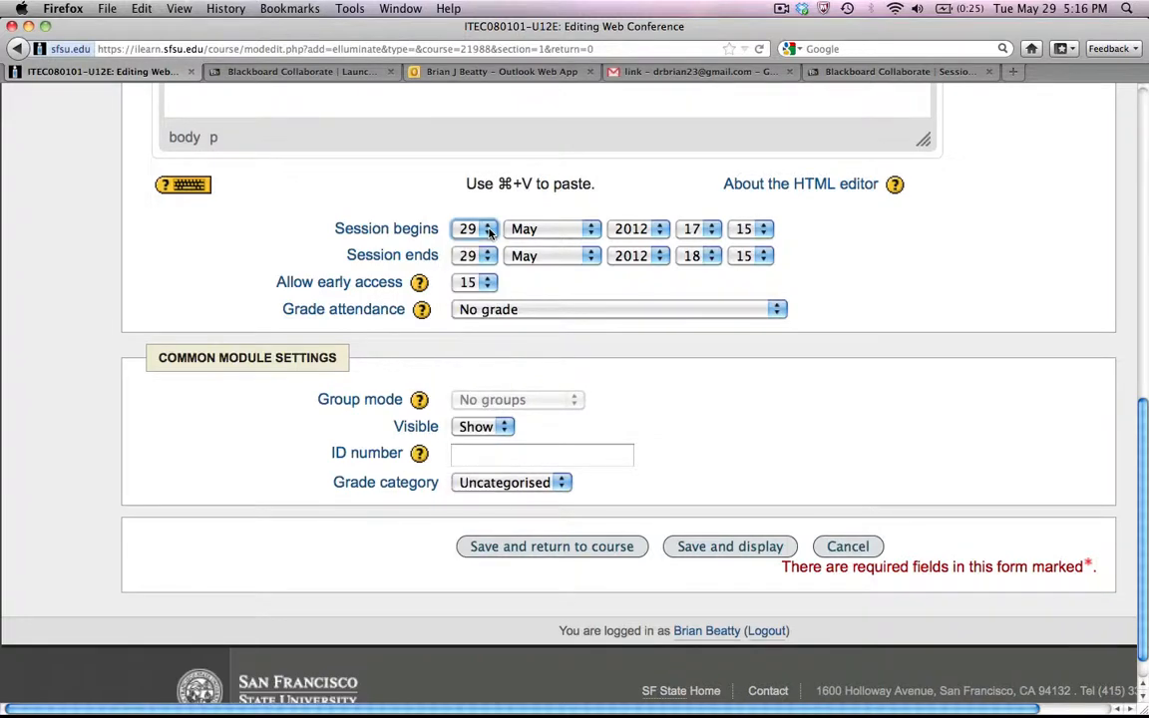
pyautogui.click(491, 230)
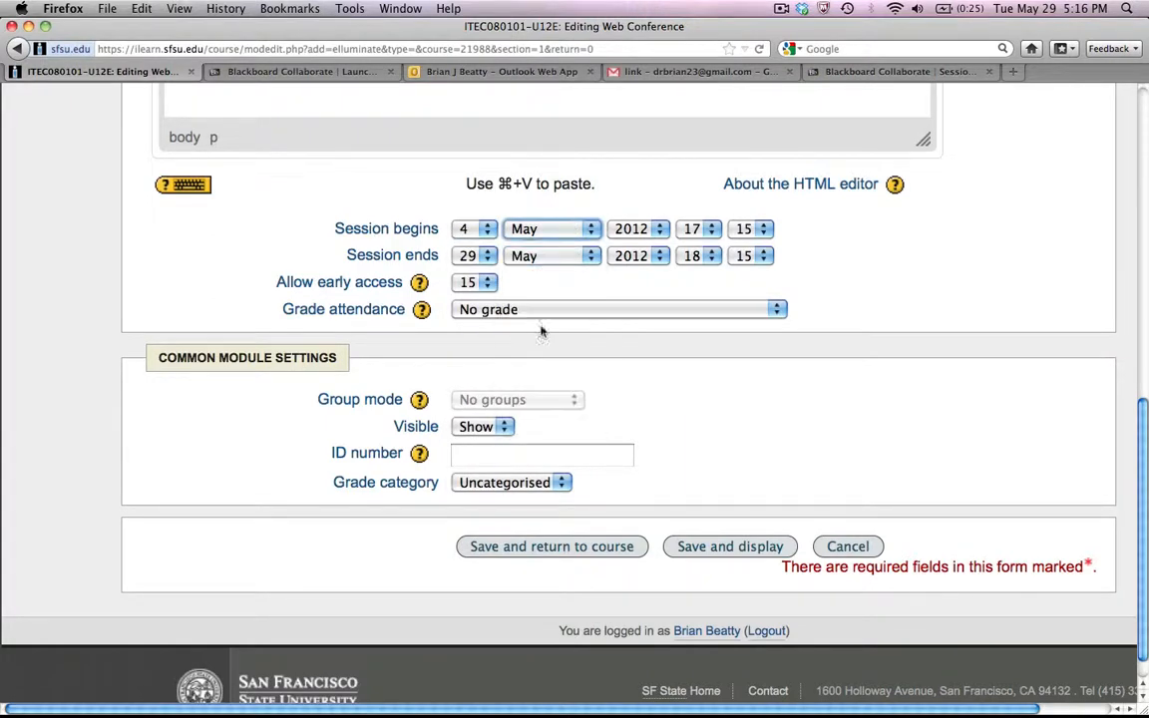
pyautogui.click(710, 228)
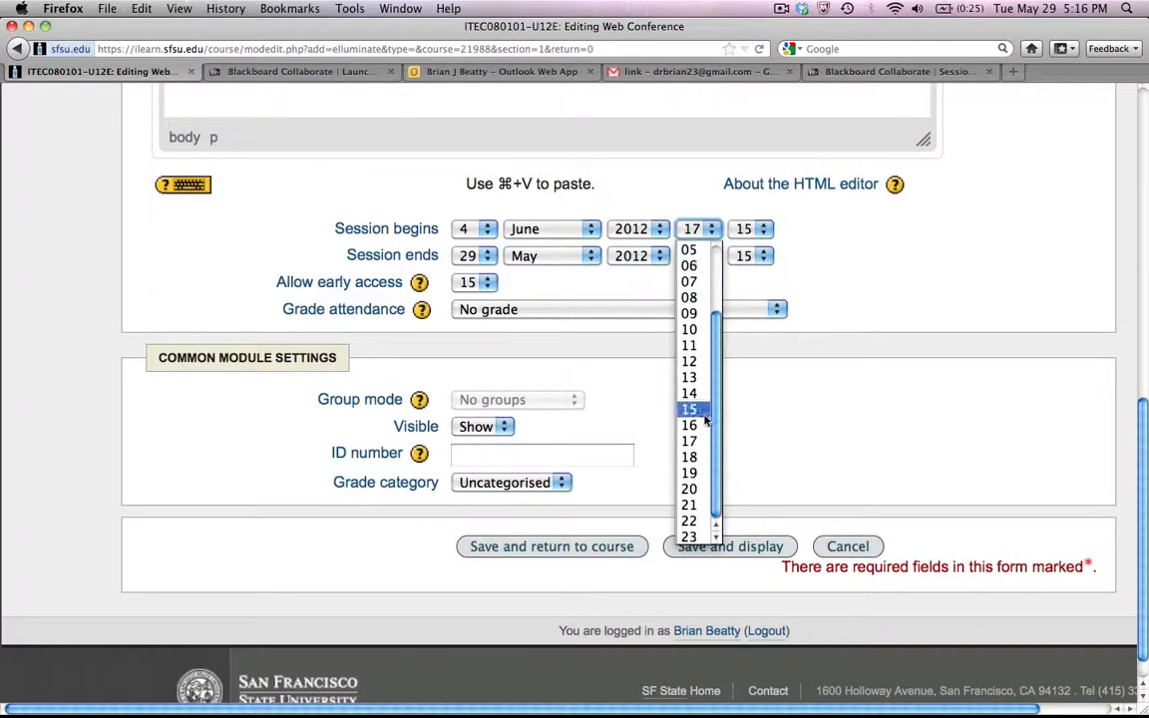
pyautogui.click(690, 423)
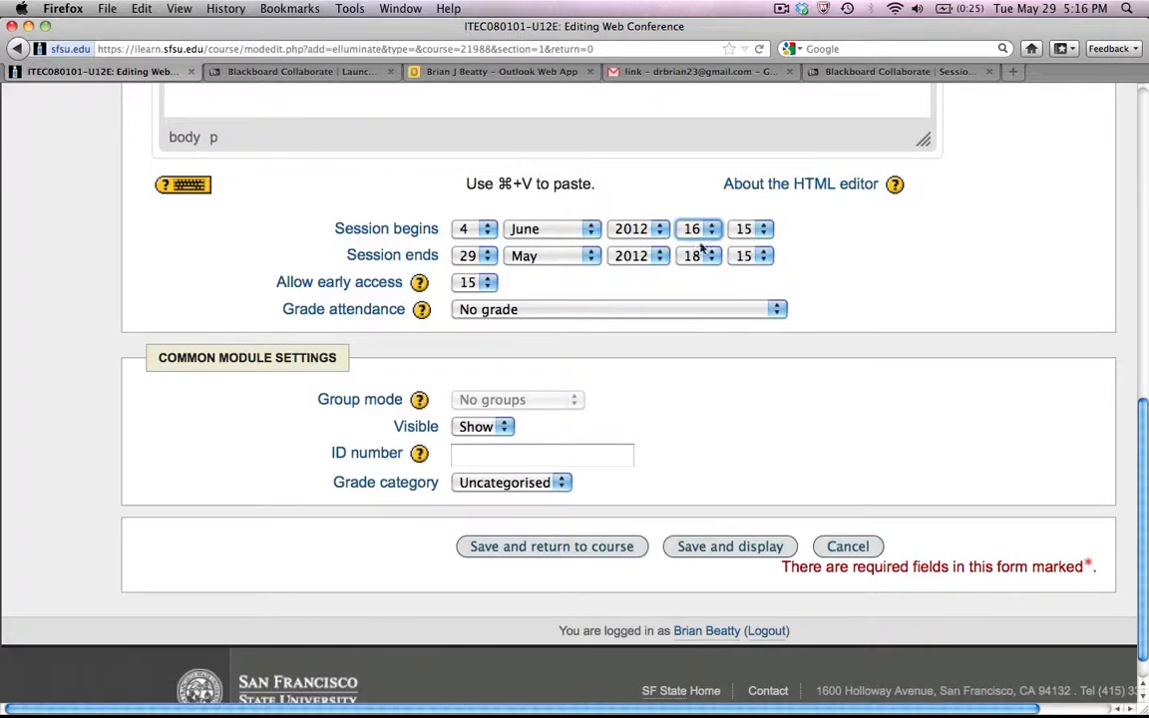
pyautogui.moveTo(818, 249)
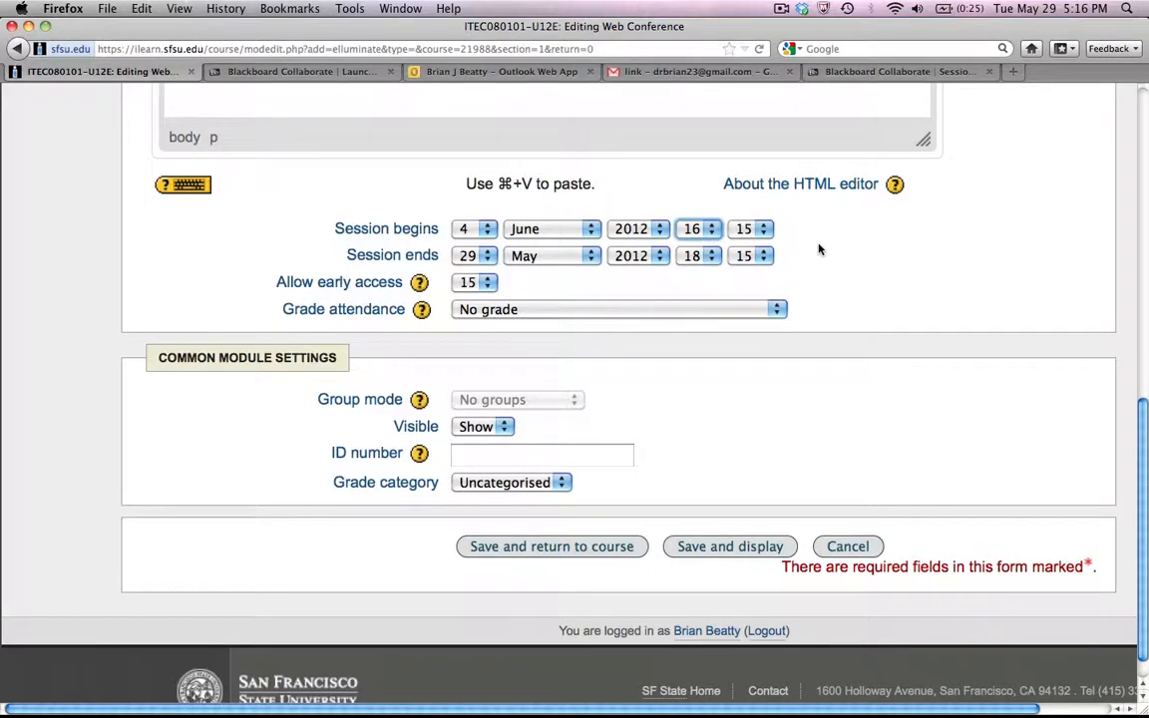
pyautogui.moveTo(515, 279)
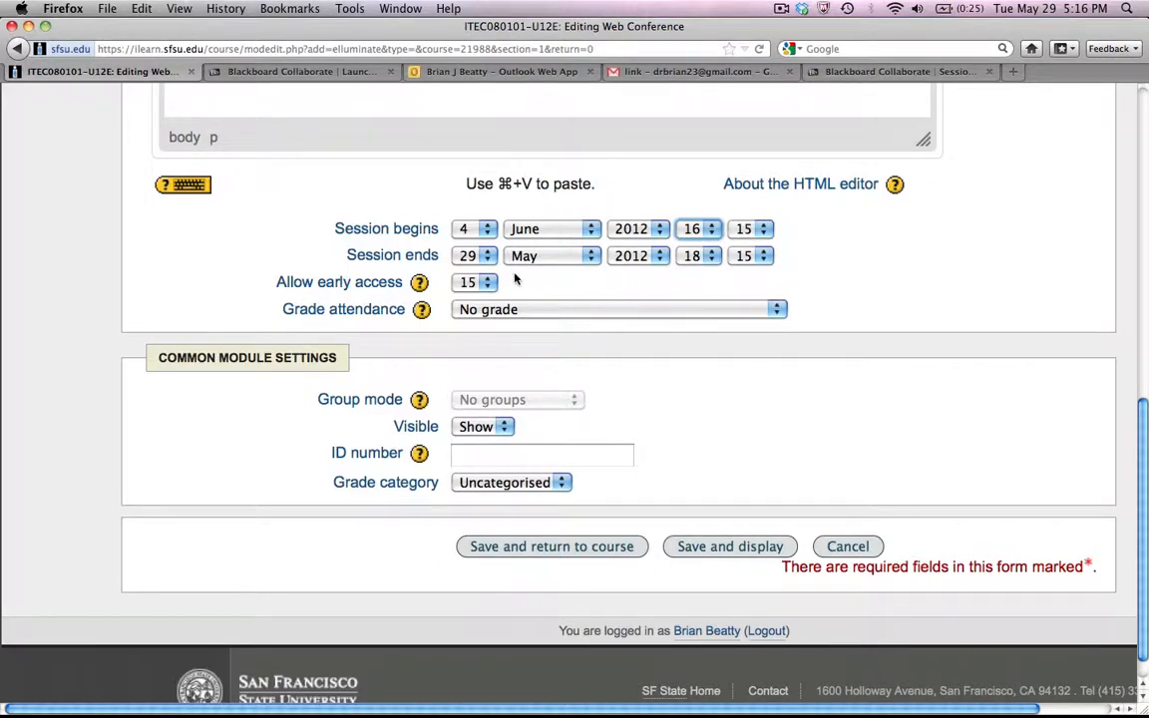
# Step: Set Session ends to 4 June 2012 at 20:15
pyautogui.click(471, 255)
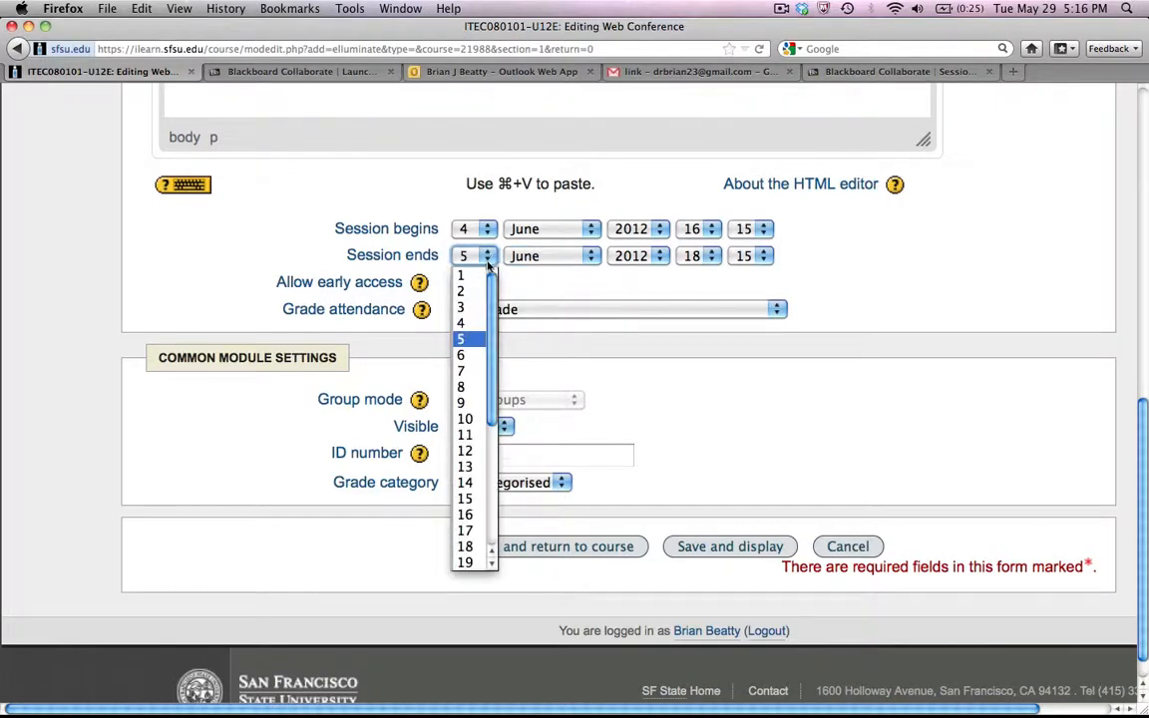
pyautogui.click(460, 323)
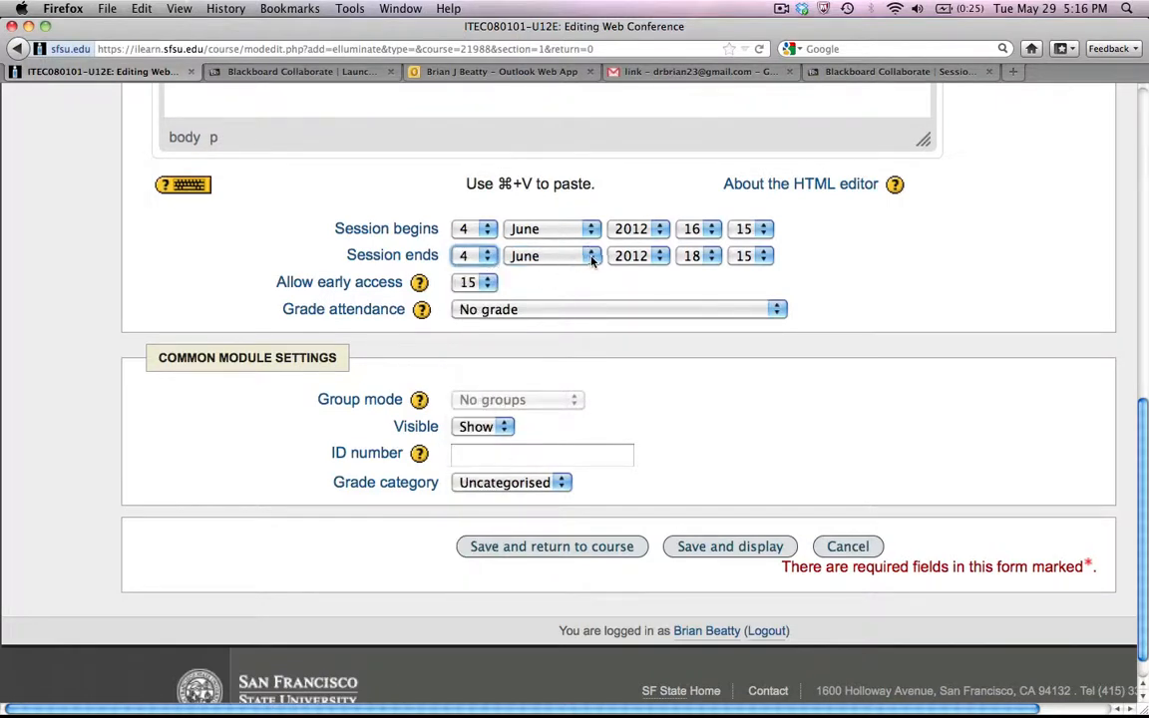
pyautogui.click(711, 255)
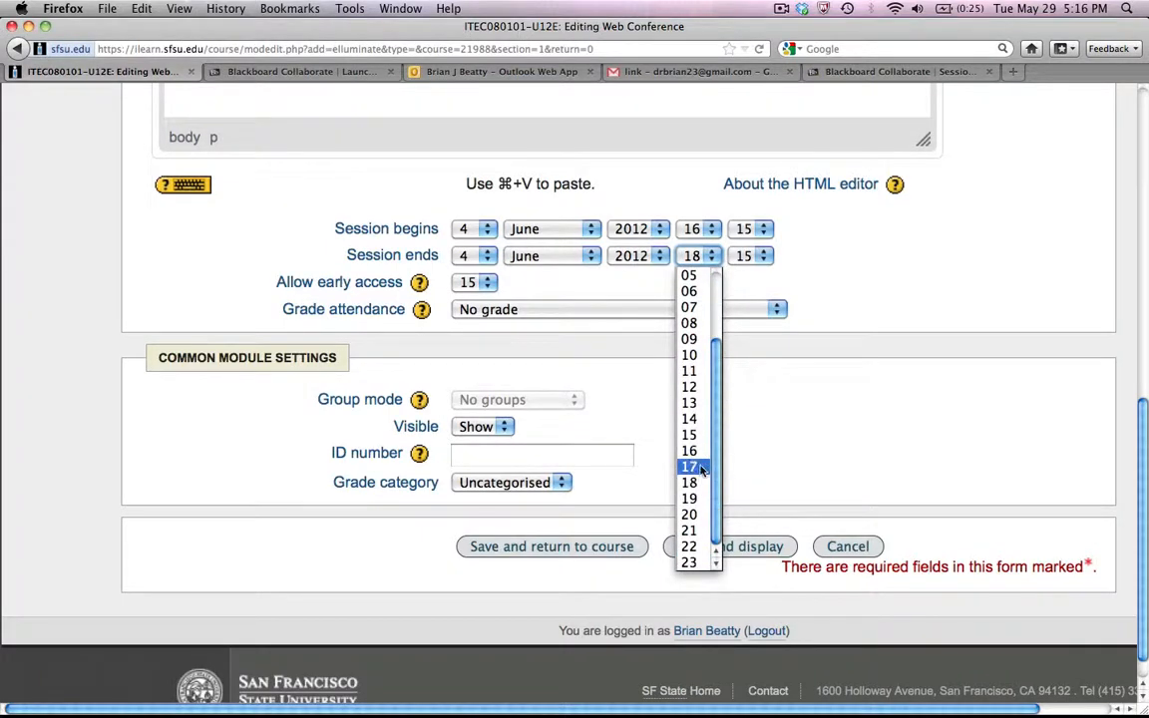
pyautogui.click(690, 514)
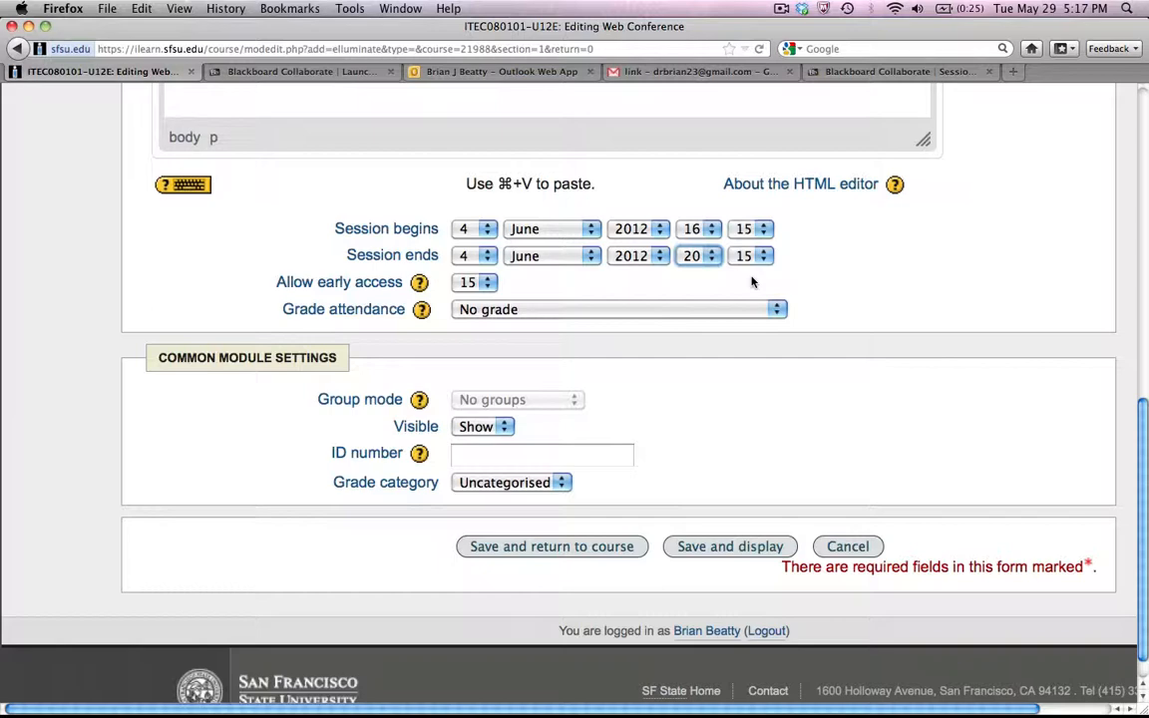
pyautogui.moveTo(608, 299)
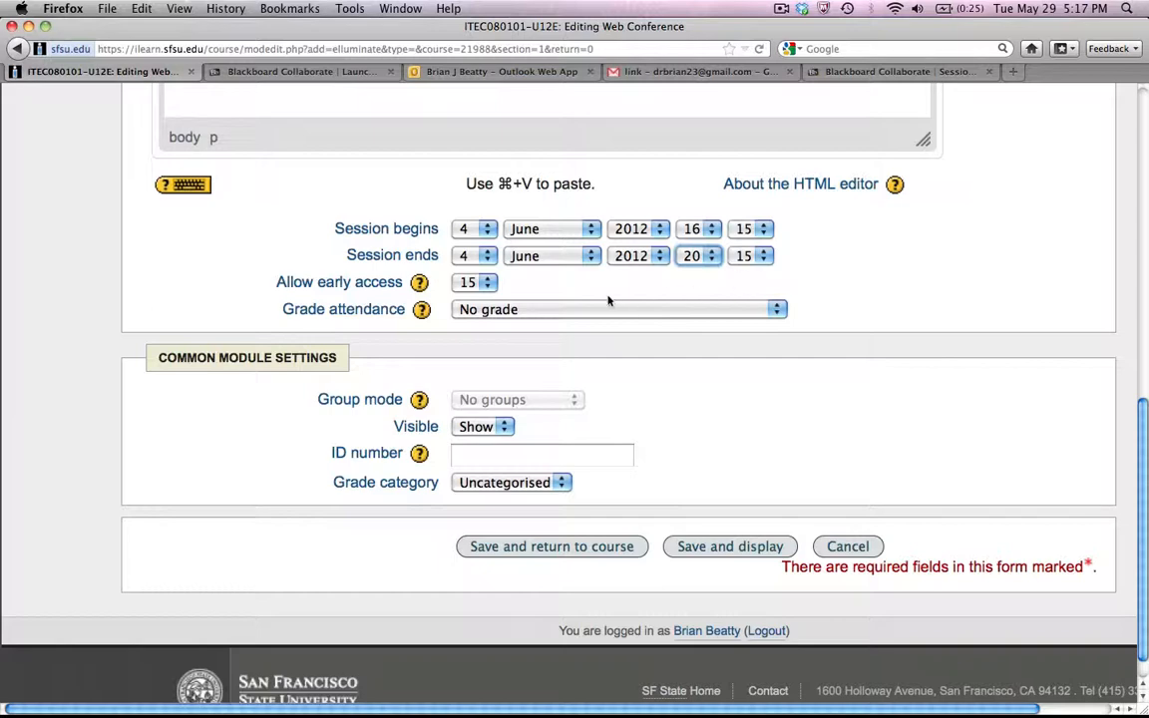
# Step: Keep early access at 15 minutes and Visible at Show, then save and return to course
pyautogui.click(471, 283)
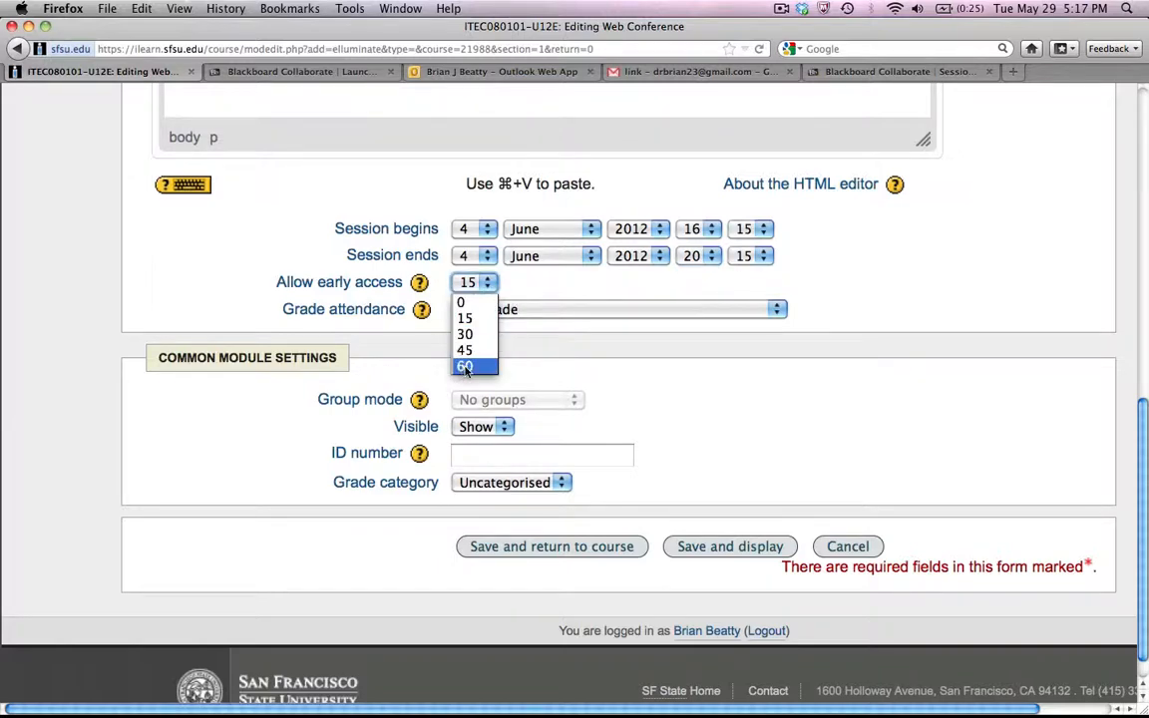
pyautogui.click(465, 317)
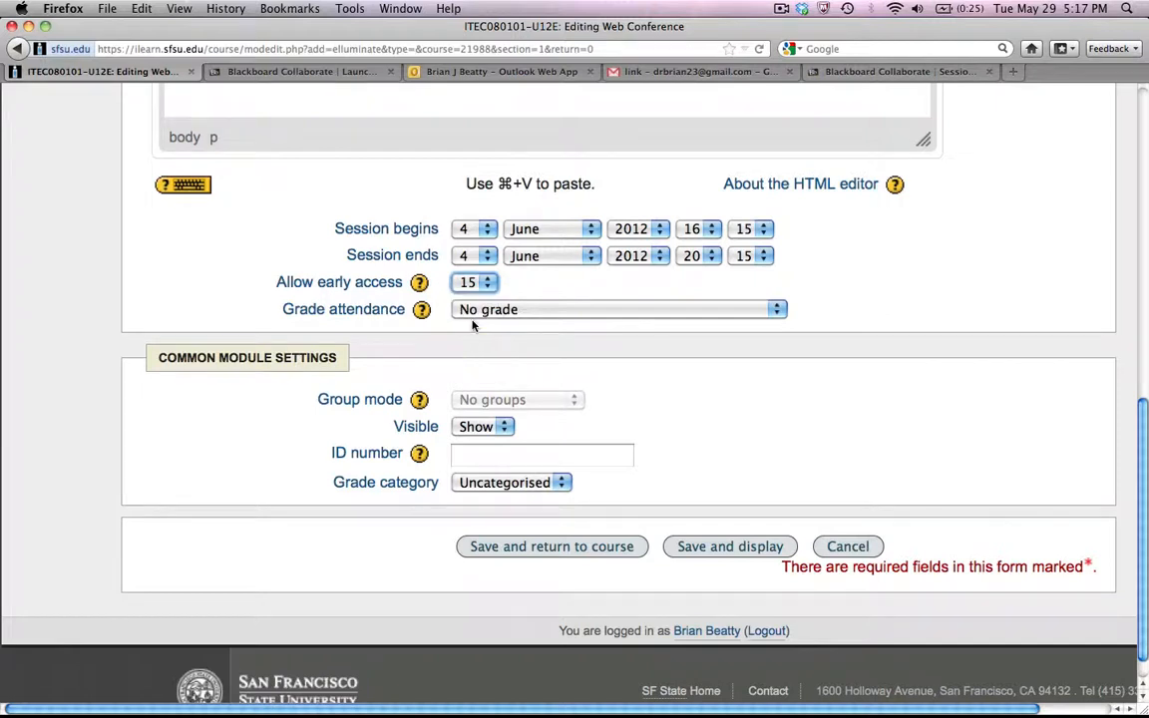
pyautogui.moveTo(509, 292)
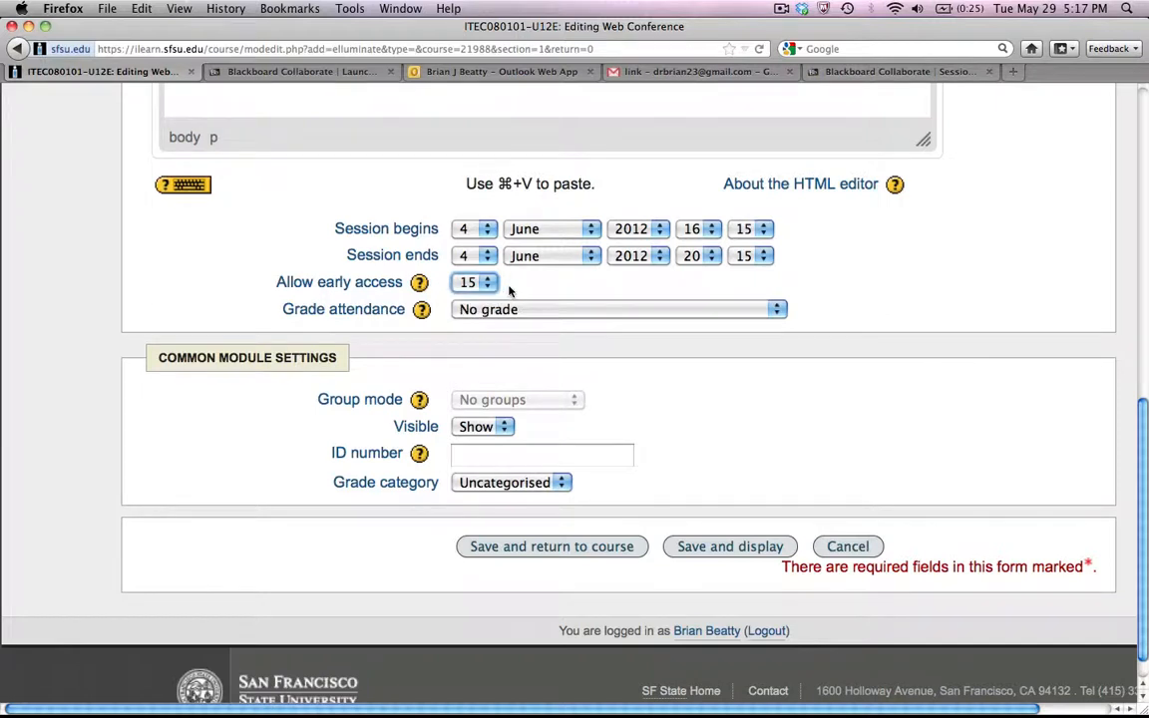
pyautogui.moveTo(570, 305)
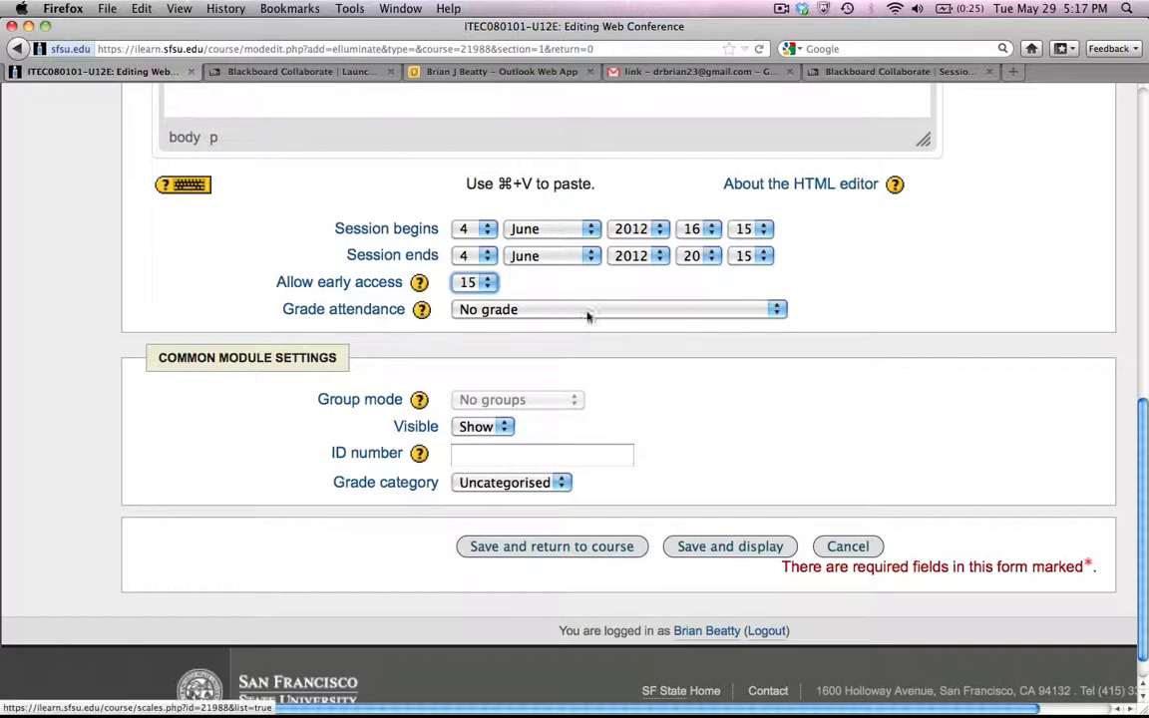
pyautogui.moveTo(511, 427)
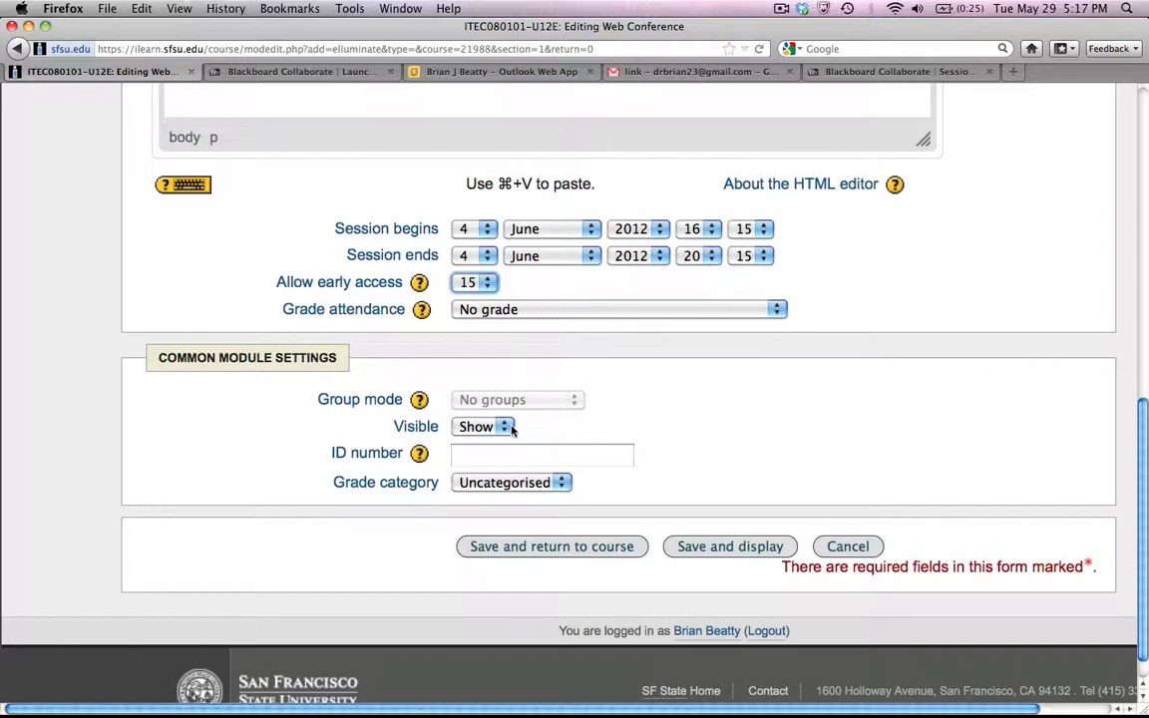
pyautogui.click(482, 427)
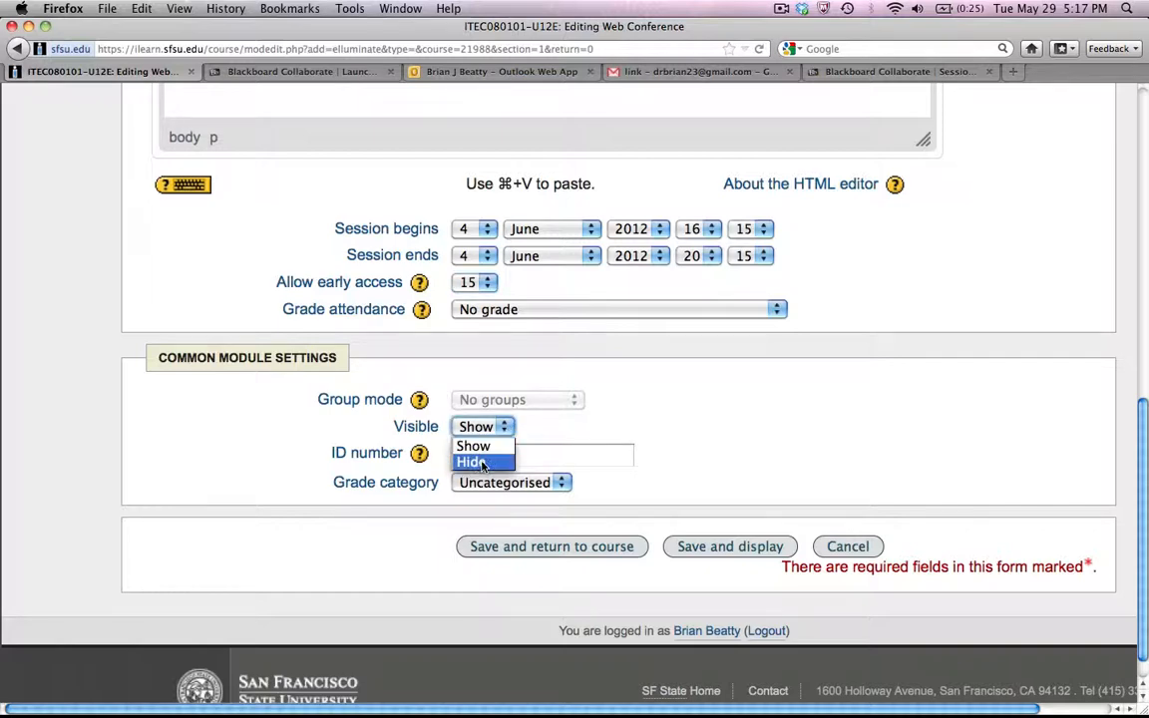
pyautogui.moveTo(475, 446)
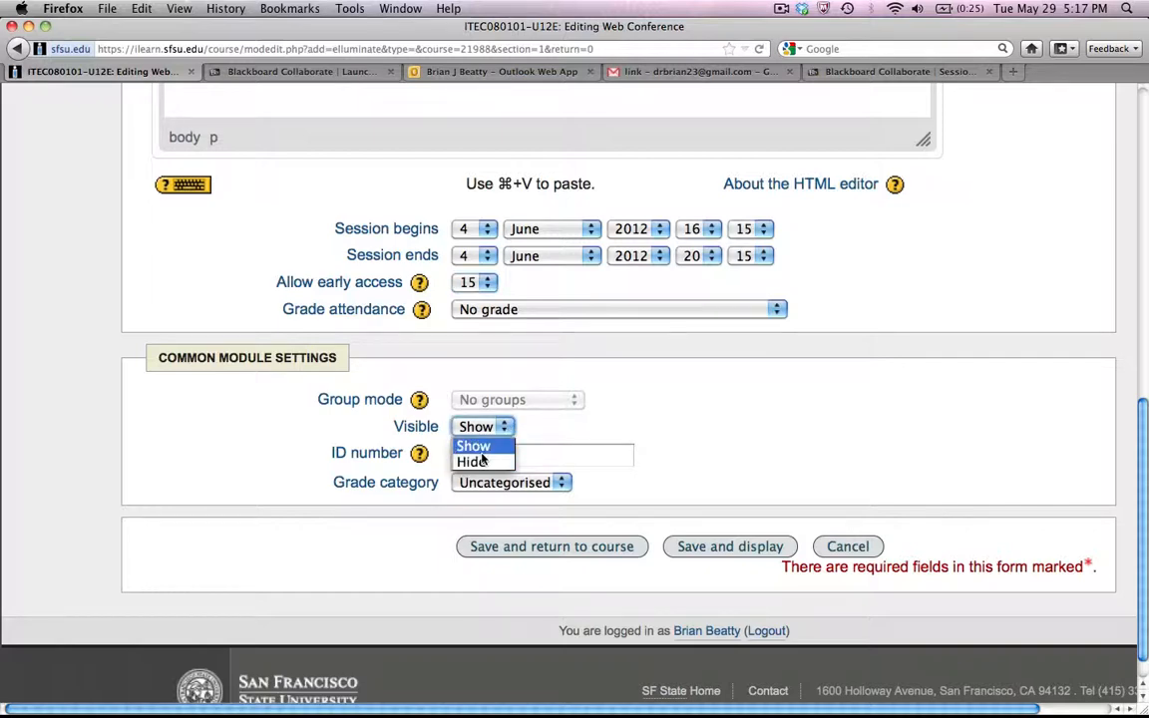
pyautogui.click(475, 447)
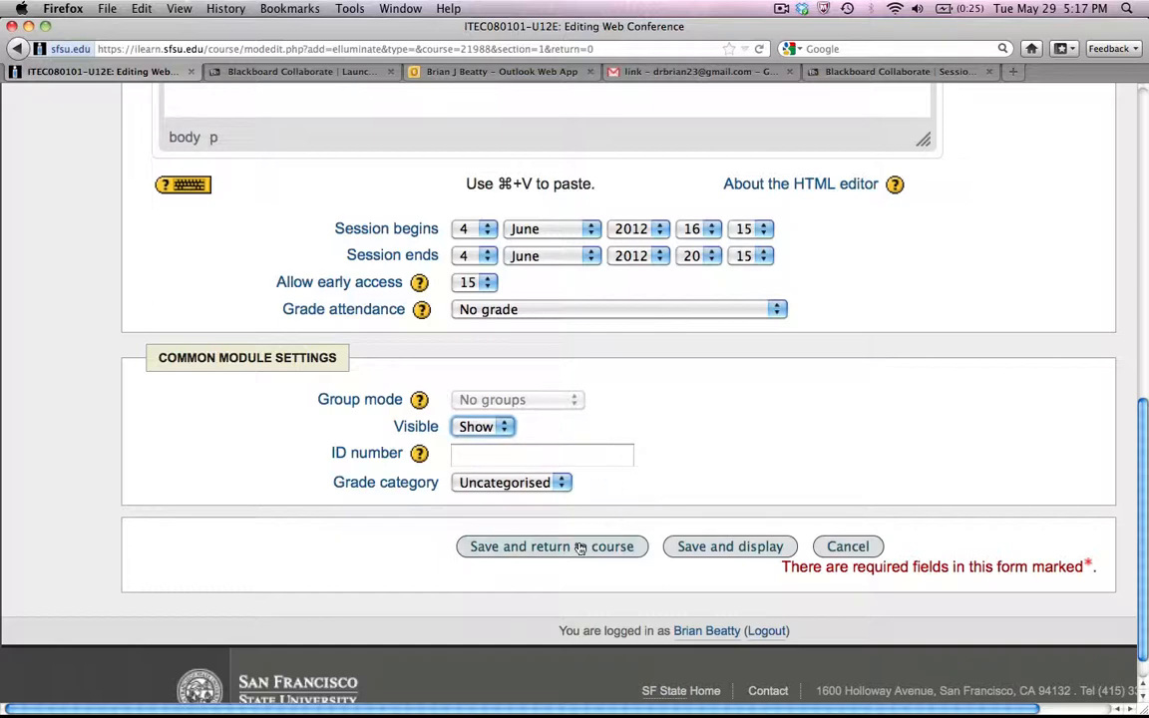
pyautogui.moveTo(718, 551)
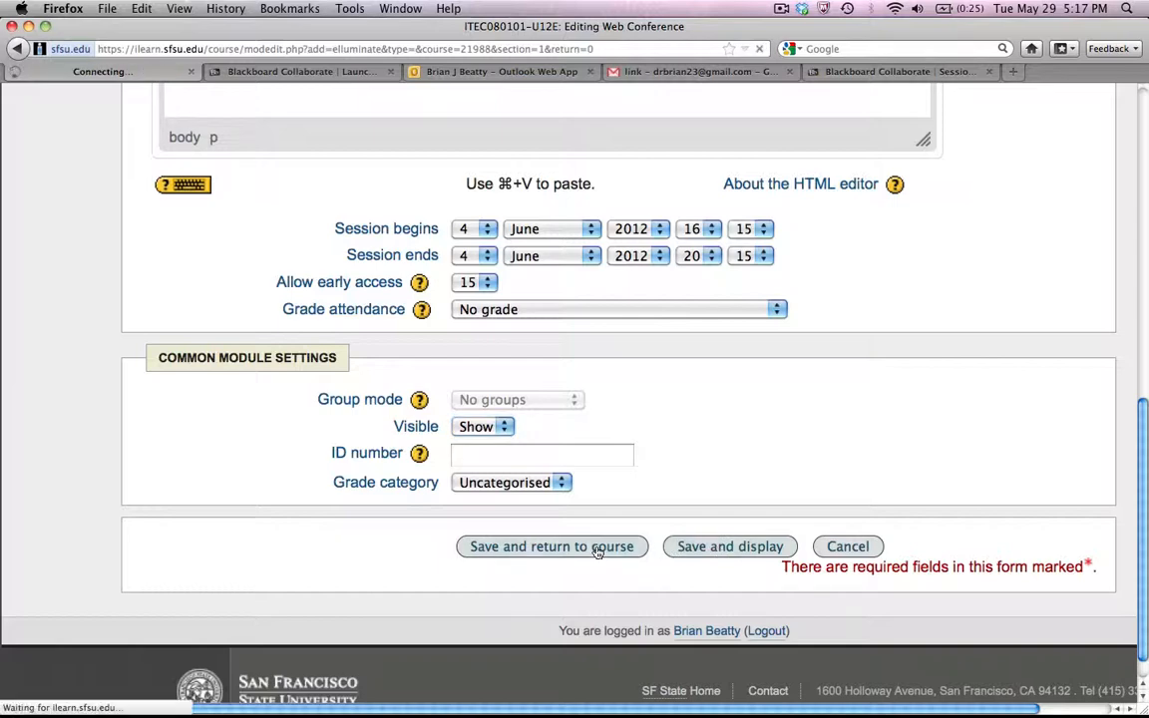
pyautogui.click(550, 546)
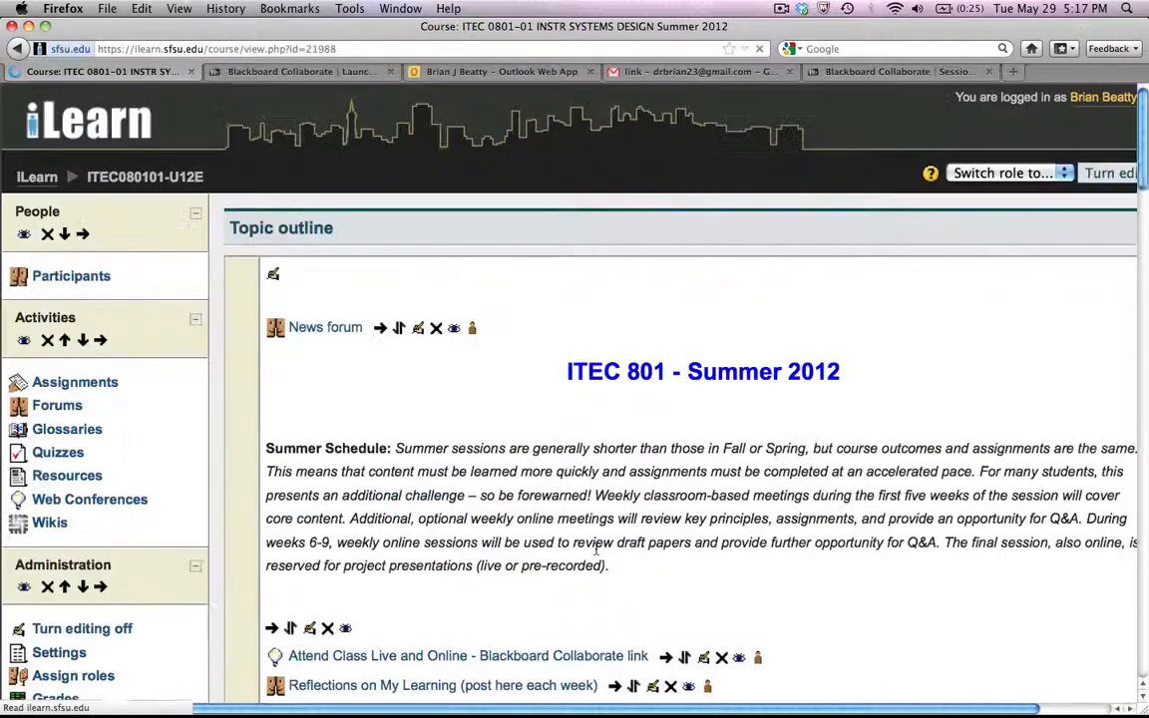
# Step: Drop the conference above 'Session 1 Agenda - in-class' at the top of Session 1
pyautogui.scroll(-3)
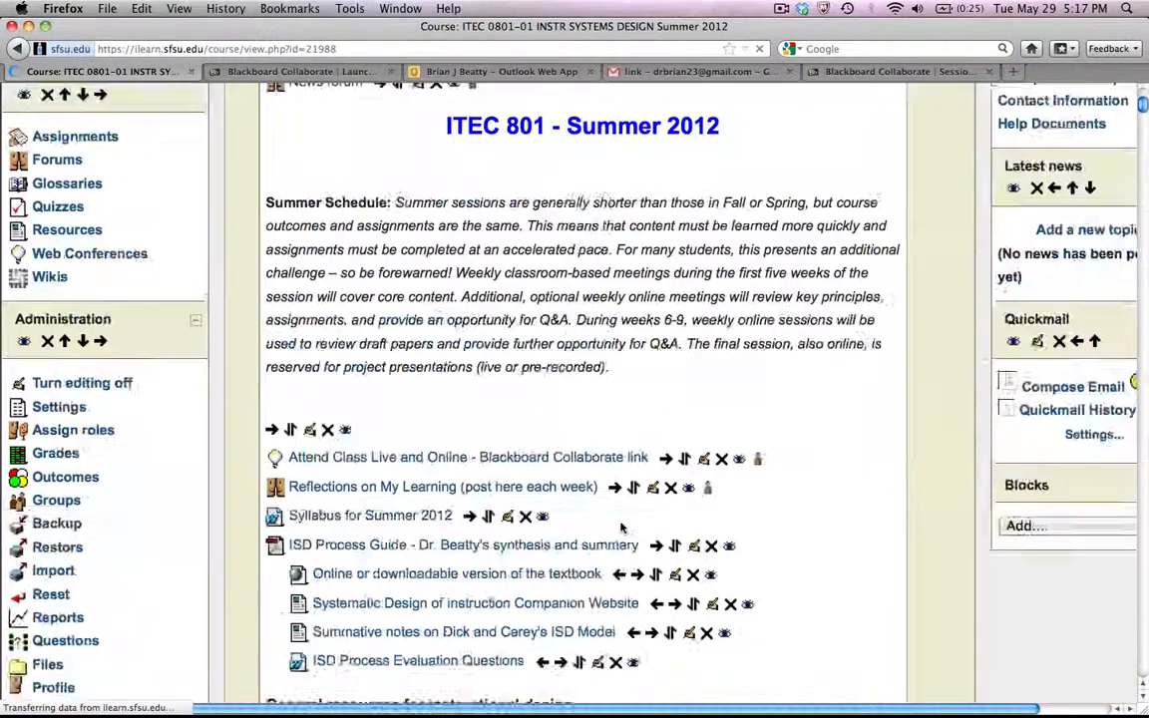
pyautogui.scroll(-3)
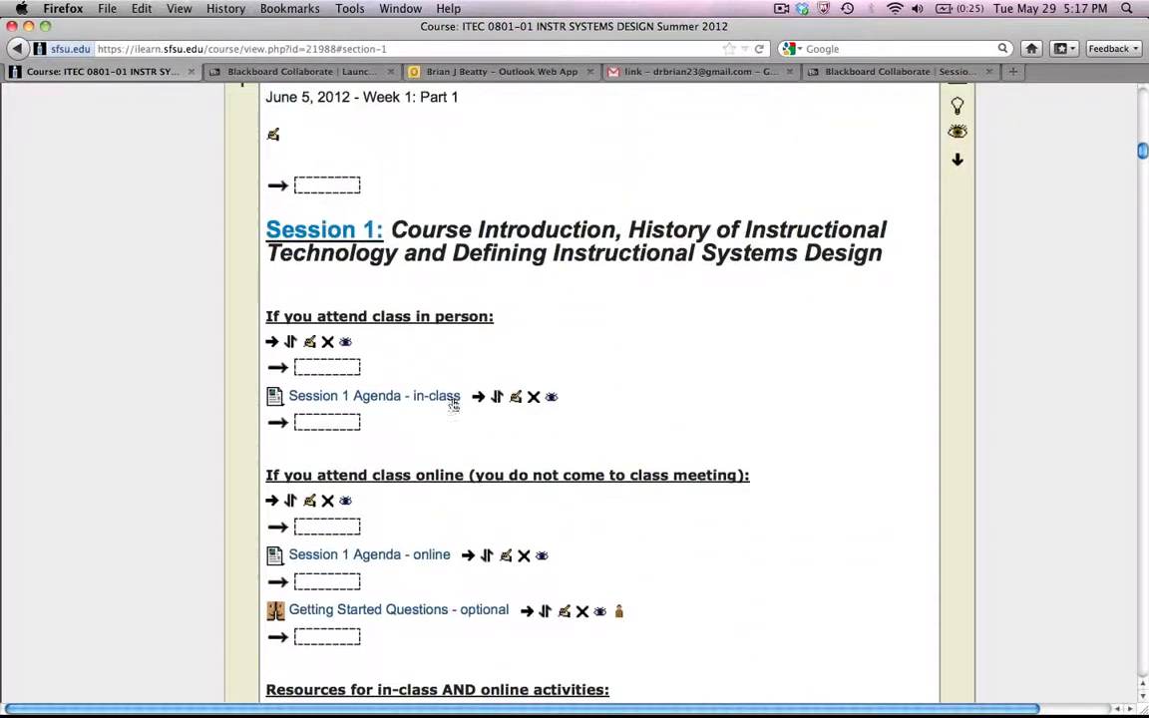
pyautogui.click(375, 395)
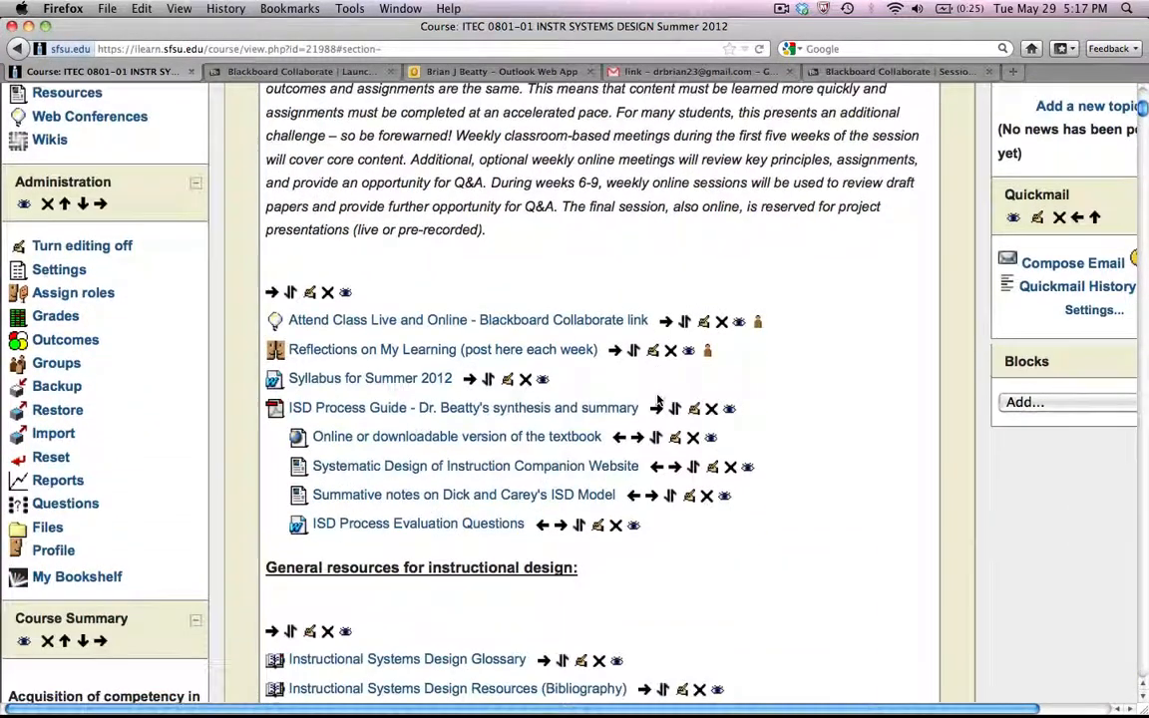
pyautogui.scroll(-3)
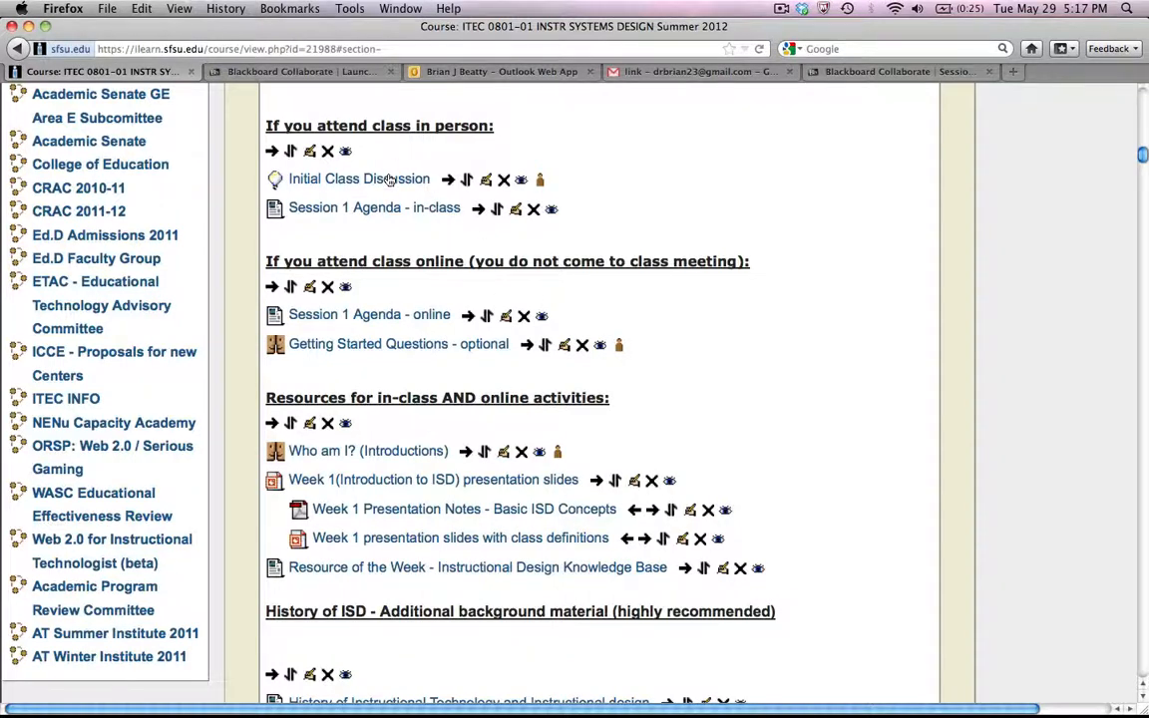
# Step: Open Initial Class Discussion and review its schedule and not-yet-available status
pyautogui.click(359, 180)
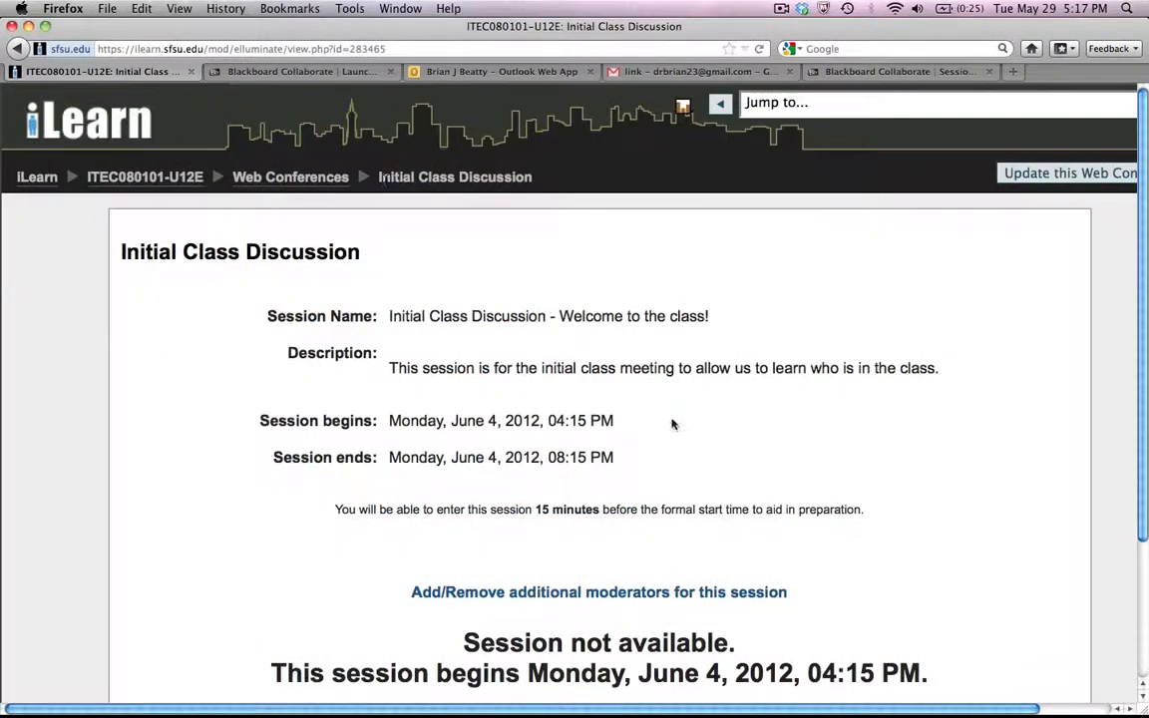
pyautogui.scroll(-3)
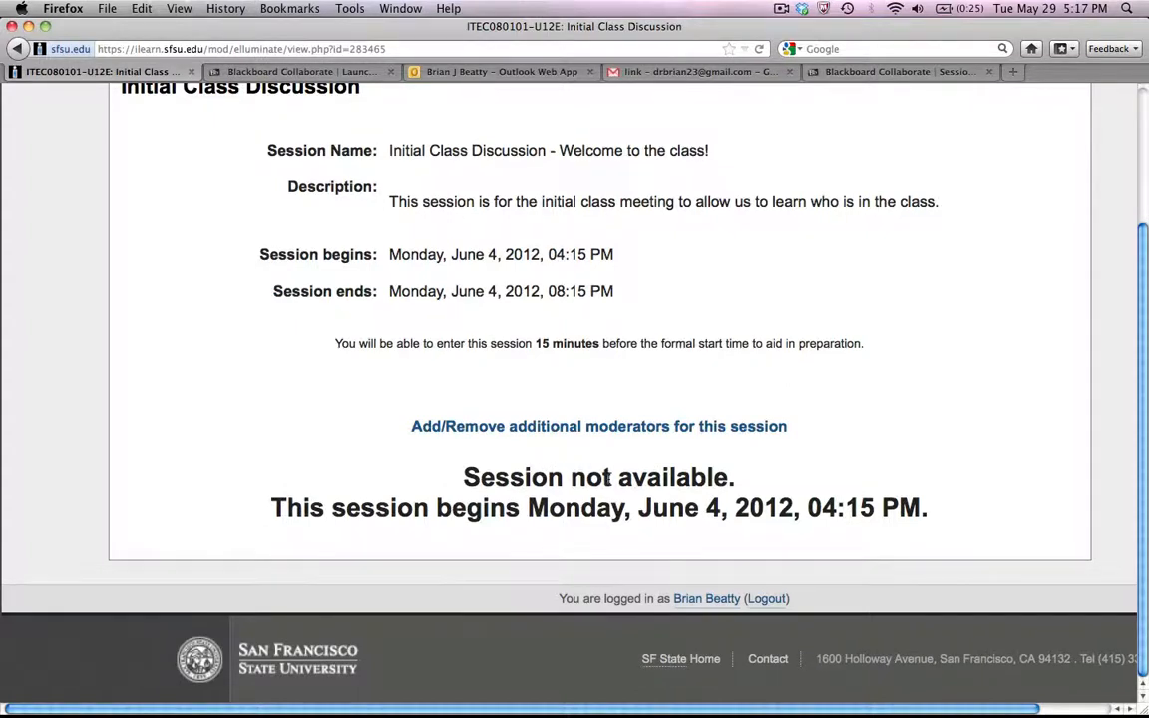
pyautogui.scroll(3)
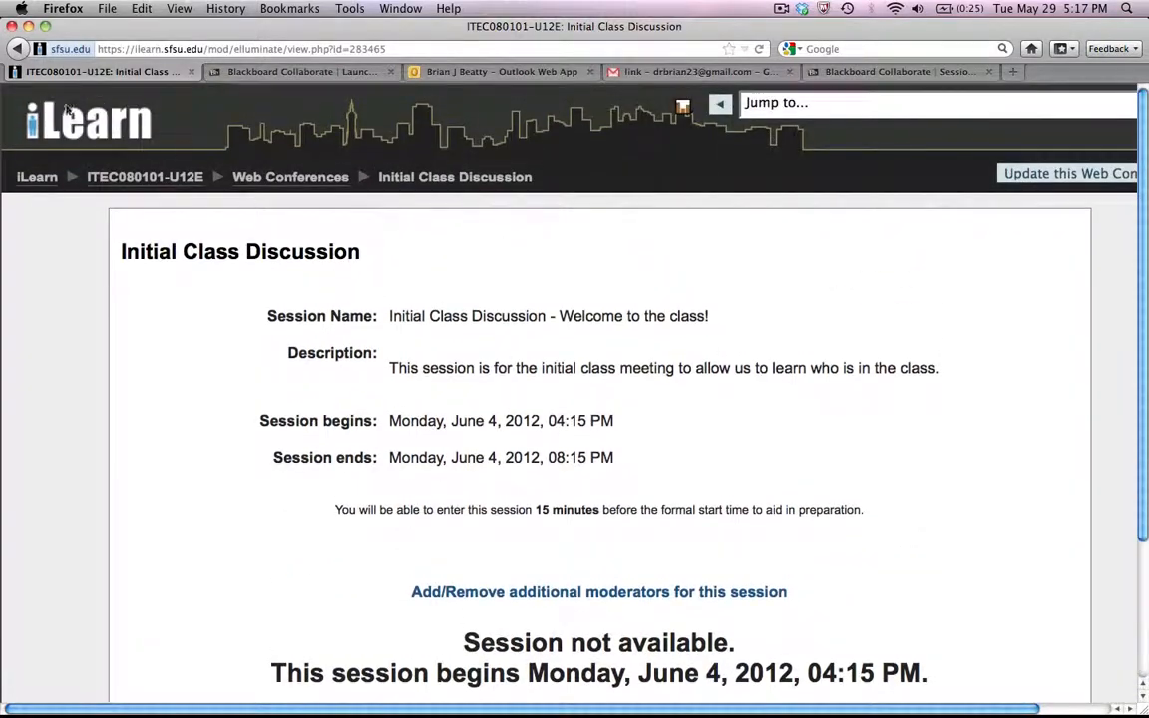